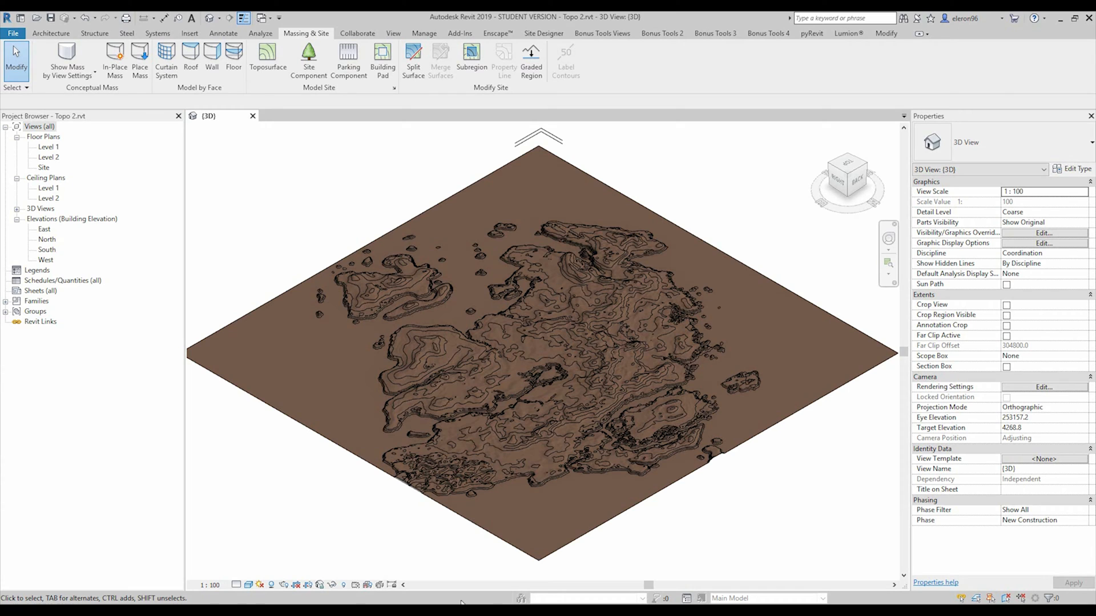
Create a project from the Architectural Template and save it as Topo 2.rvt in 2-TOPO
click(249, 584)
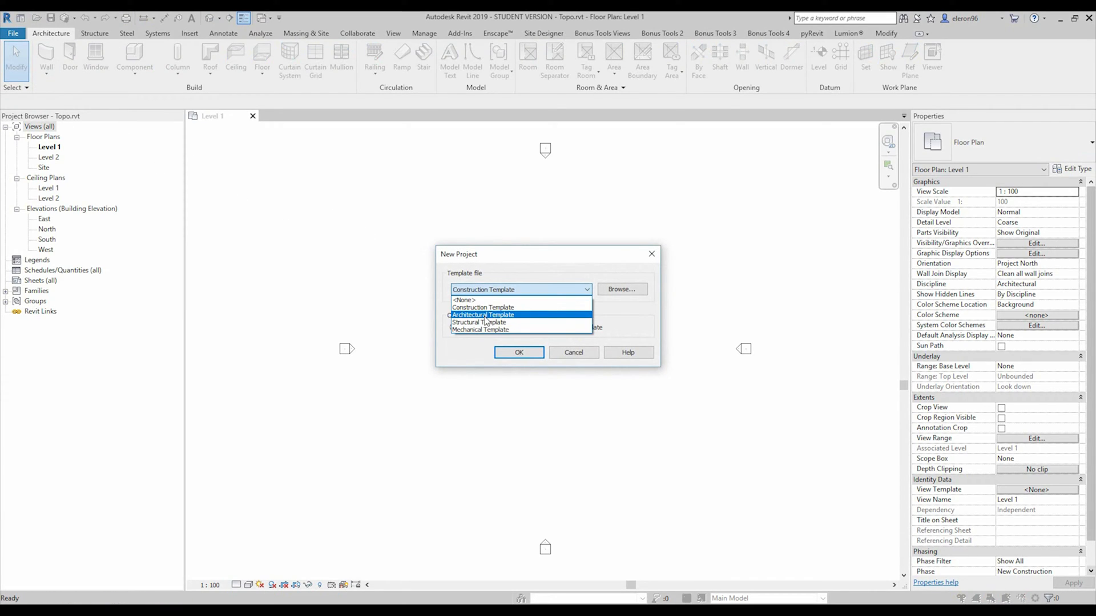
click(518, 353)
text(Topo 2.rvt)
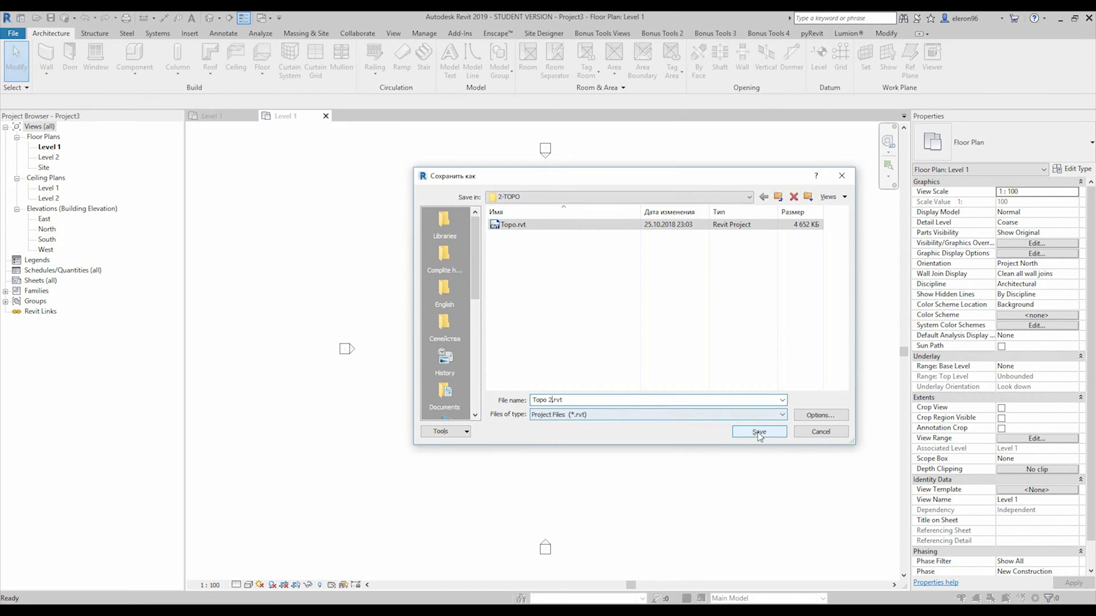
click(757, 431)
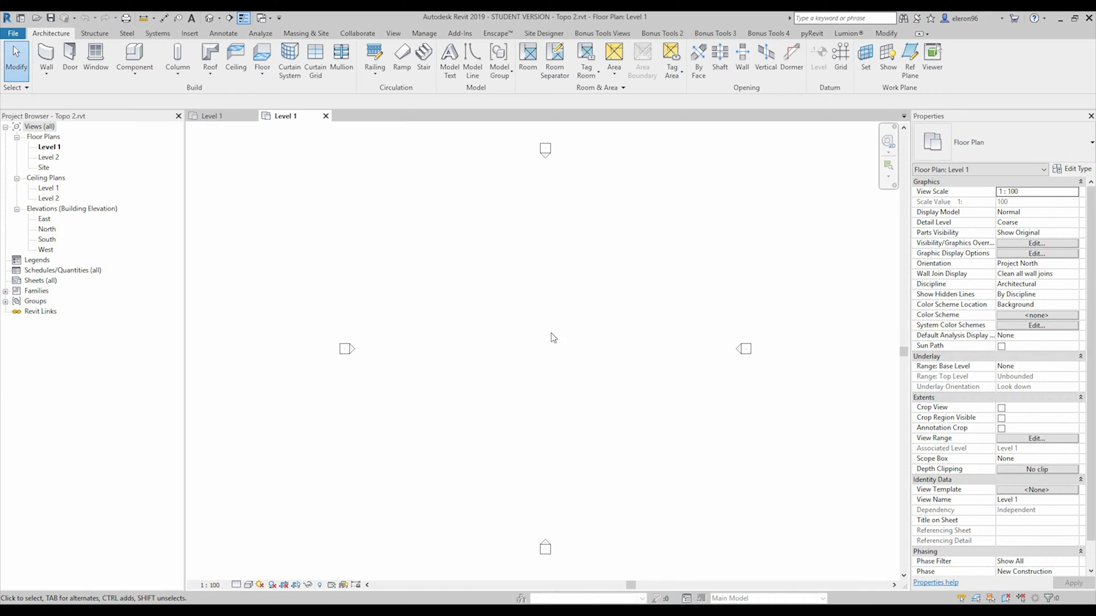
mouse_move(534, 304)
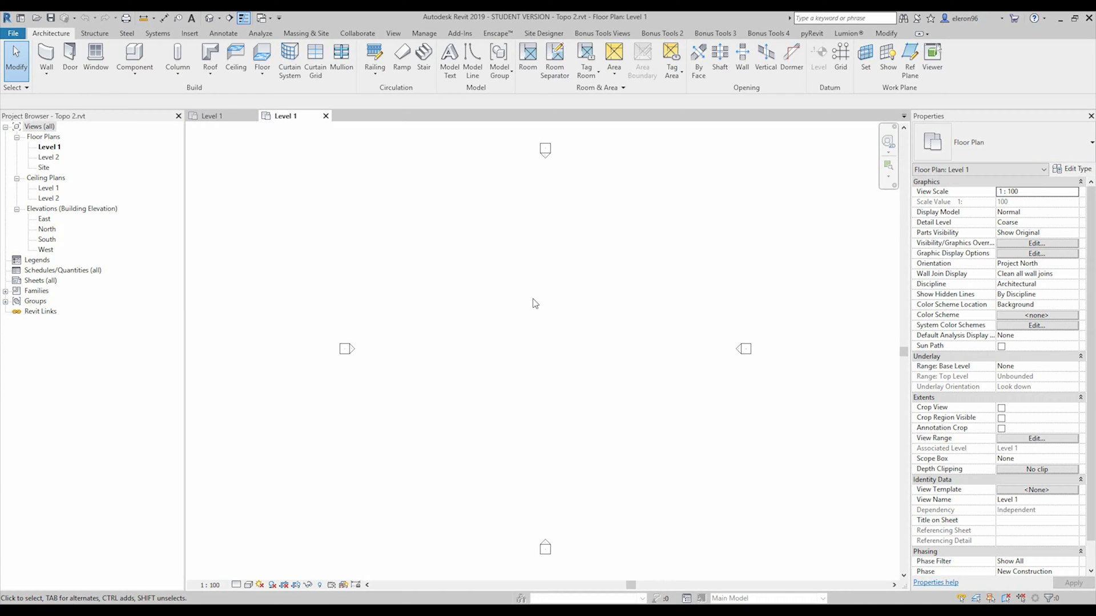
Launch Dynamo from the Manage tools and load the recent Height map export graph
click(424, 33)
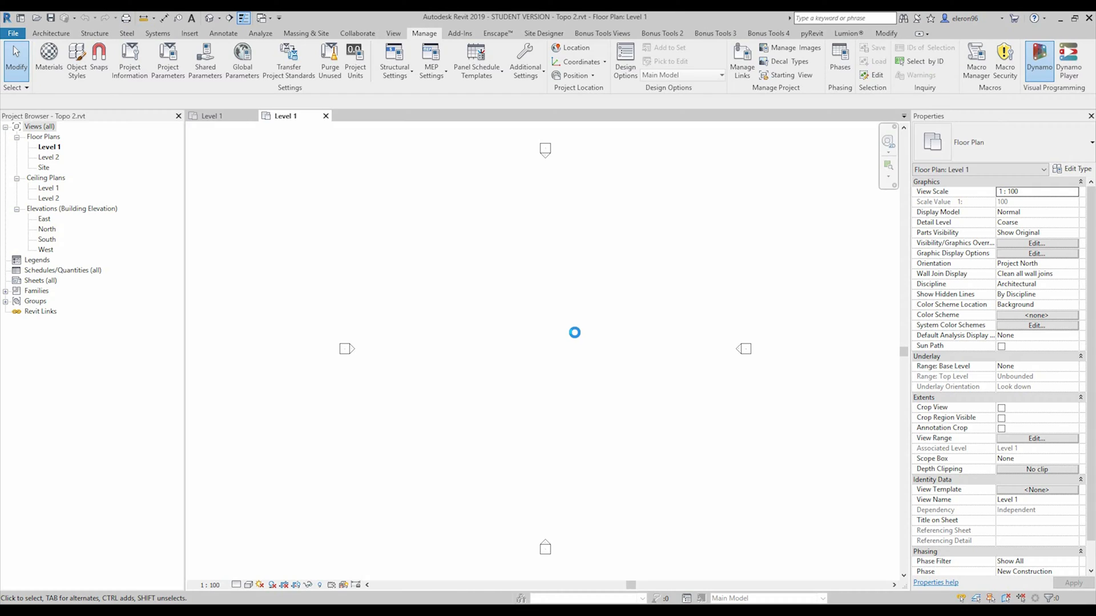
click(1038, 61)
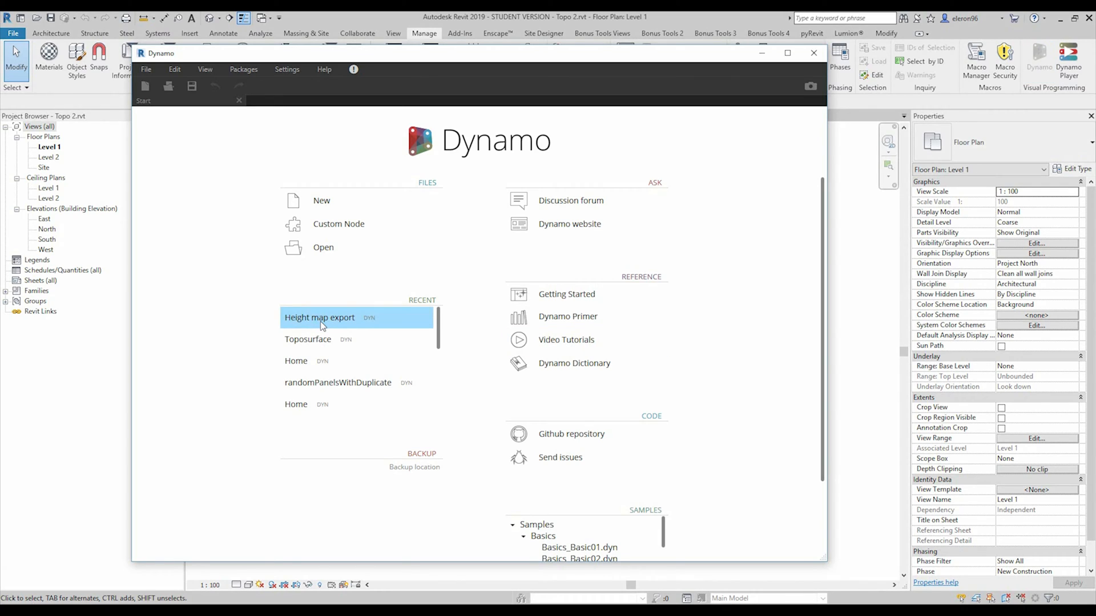
mouse_move(343, 329)
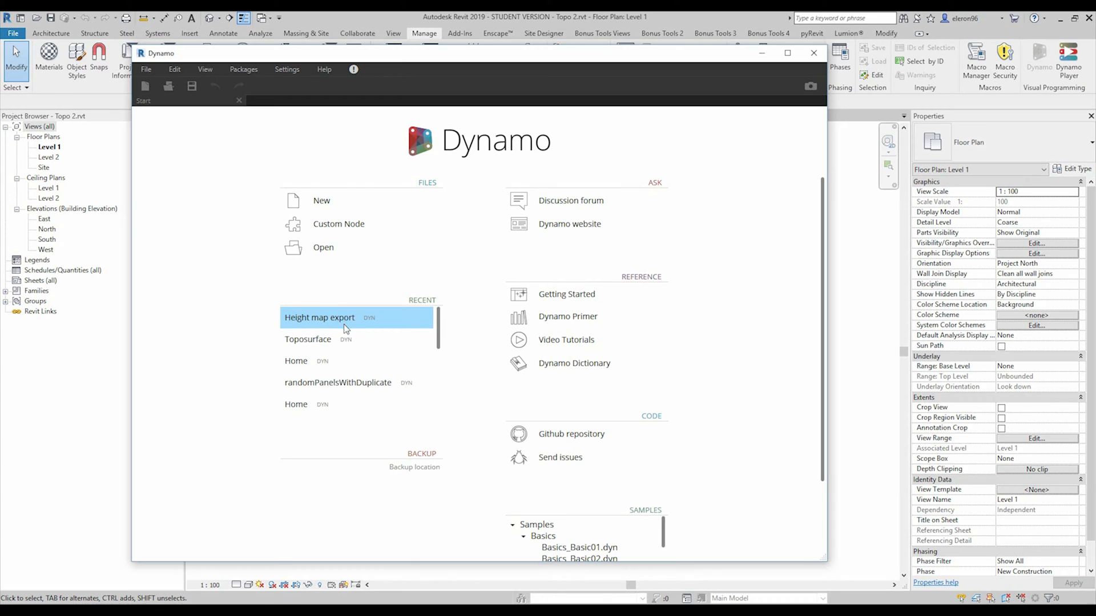
double_click(320, 317)
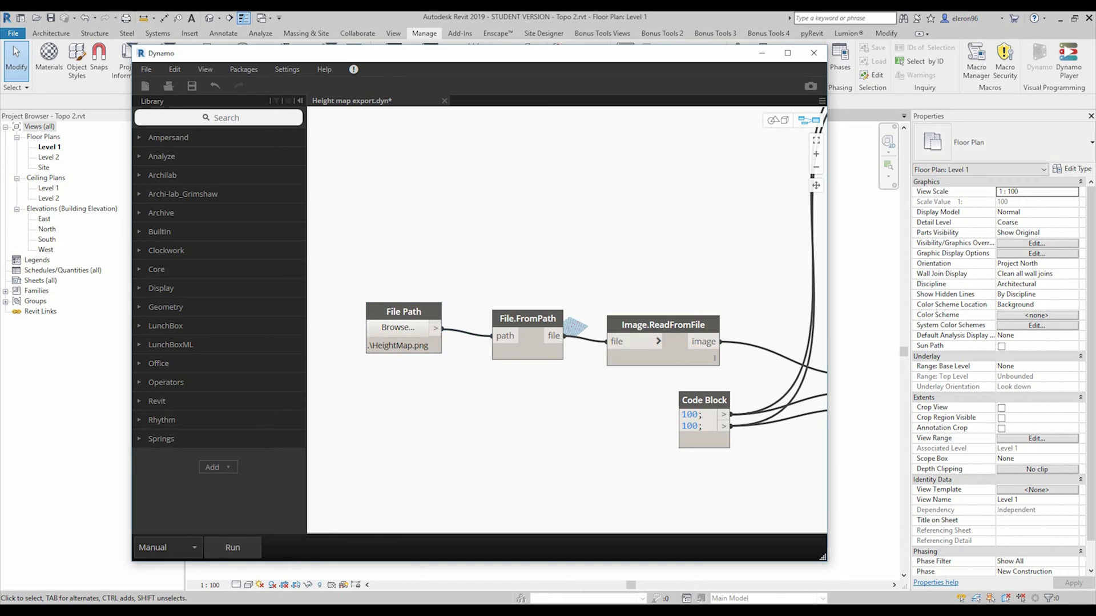
Preview HeightMap.png from the 2-TOPO folder in Windows Photos
click(397, 328)
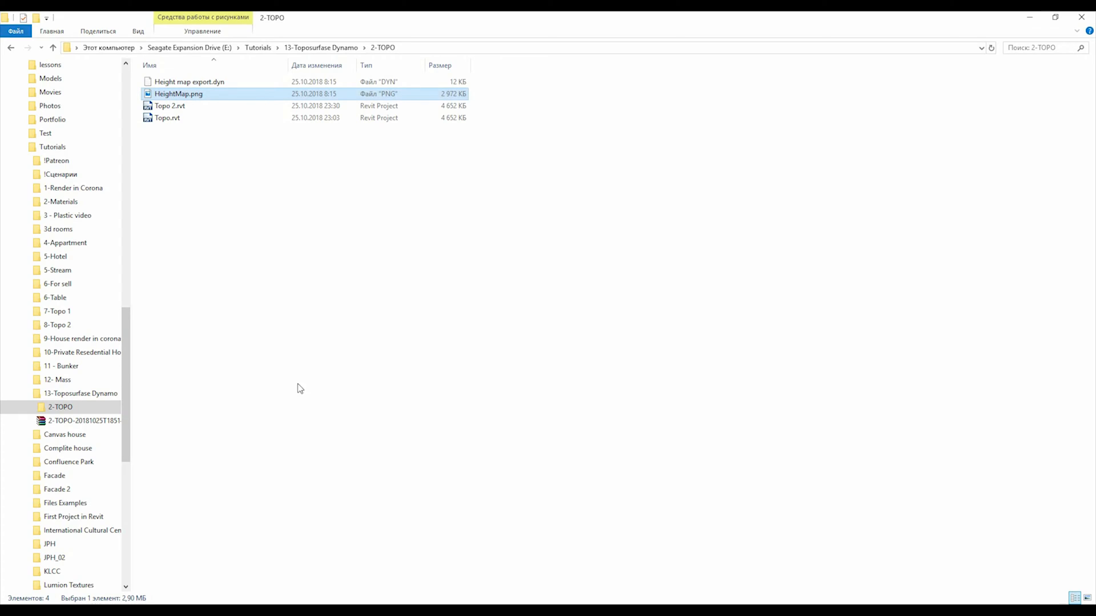
double_click(178, 93)
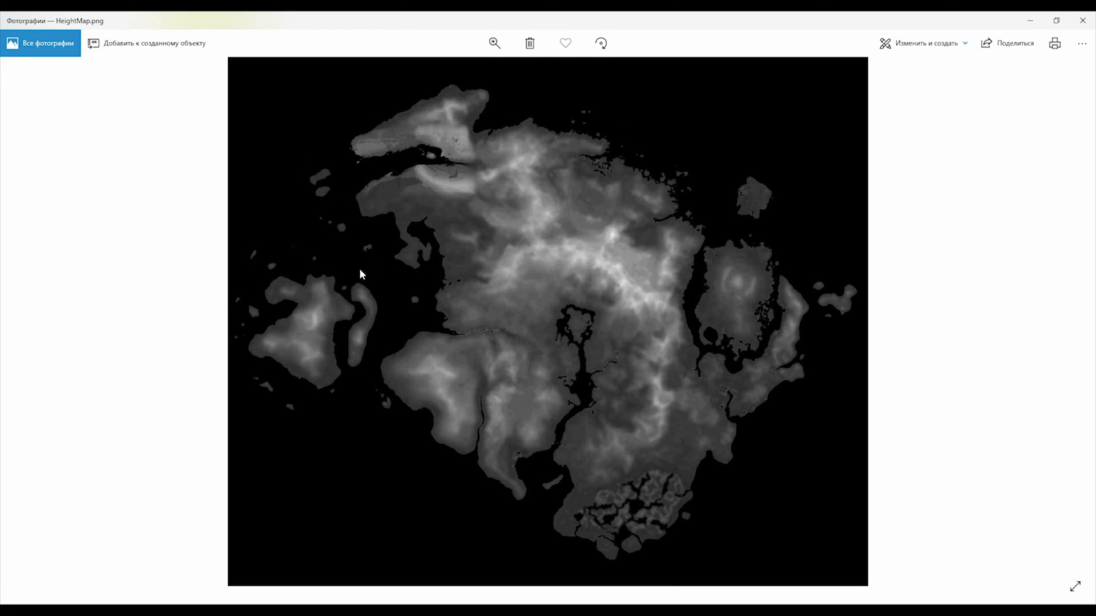
mouse_move(505, 271)
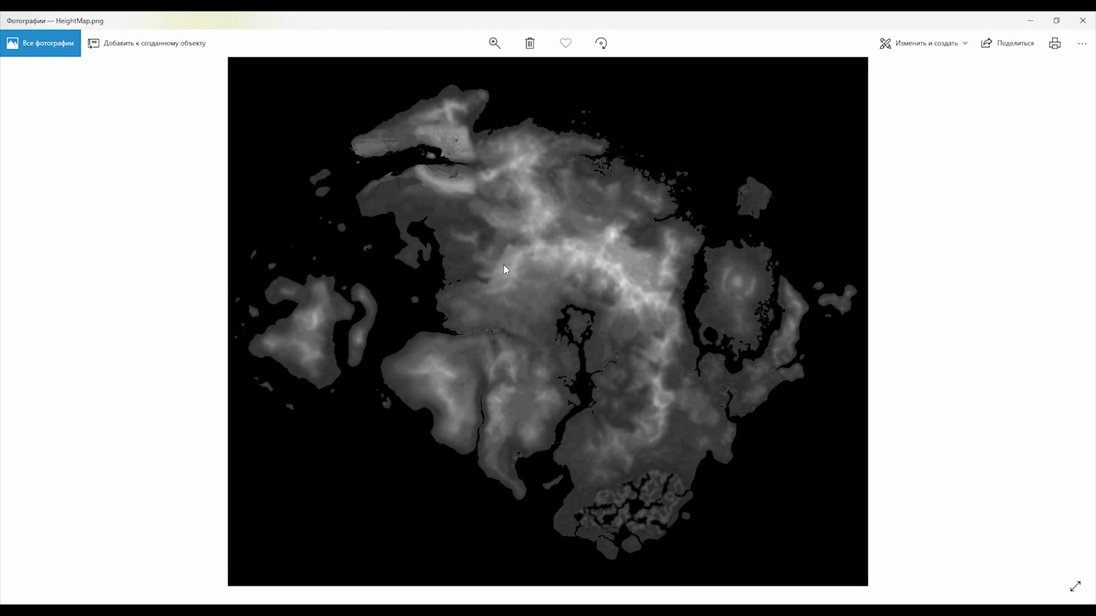
mouse_move(569, 260)
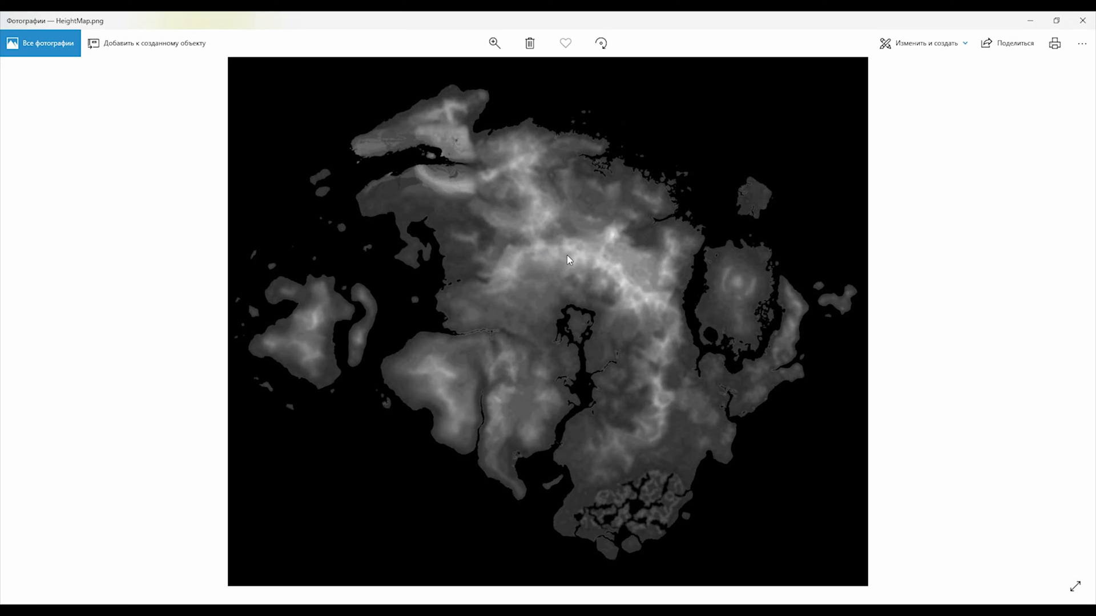
mouse_move(639, 306)
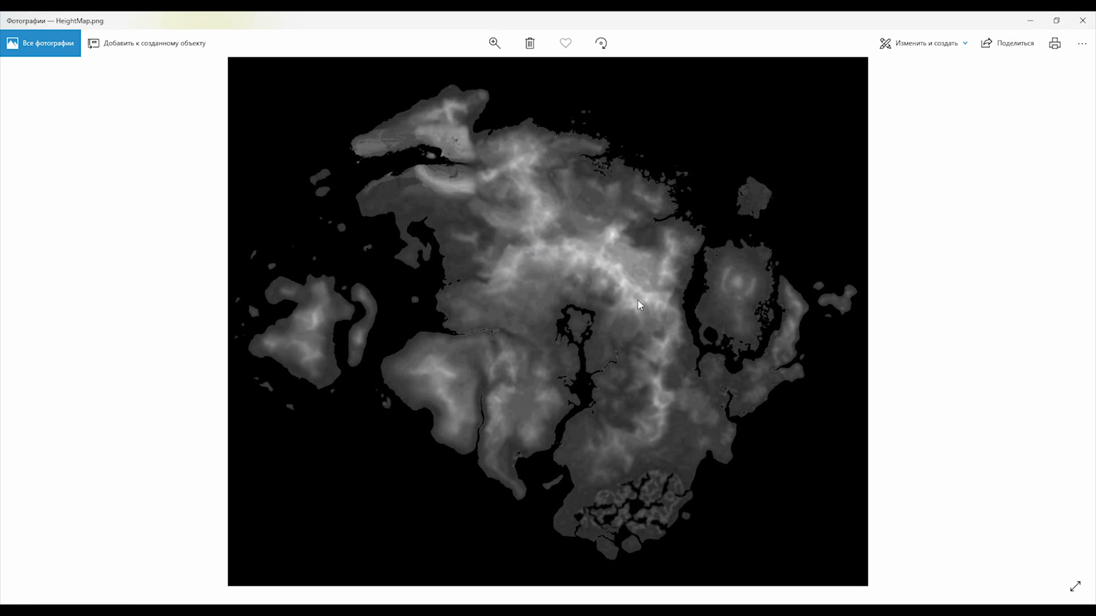
mouse_move(711, 251)
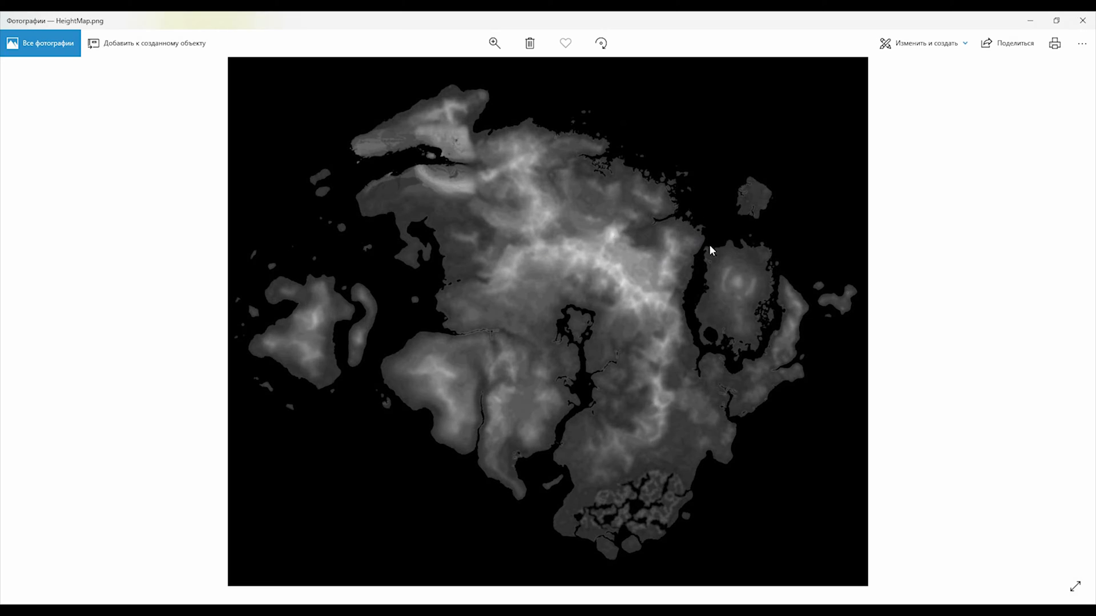
mouse_move(402, 175)
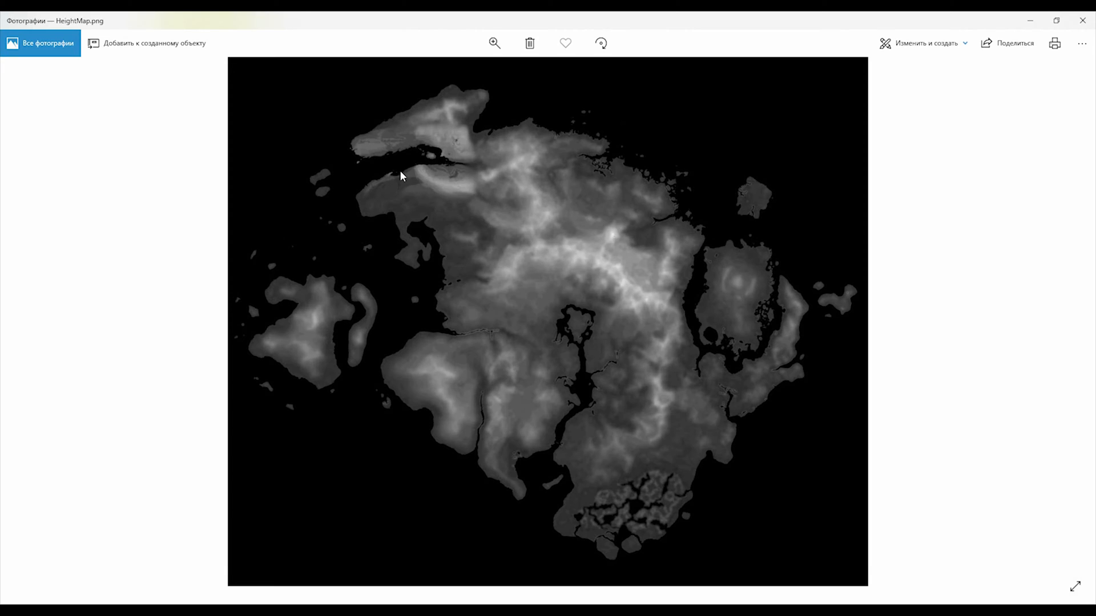
mouse_move(550, 244)
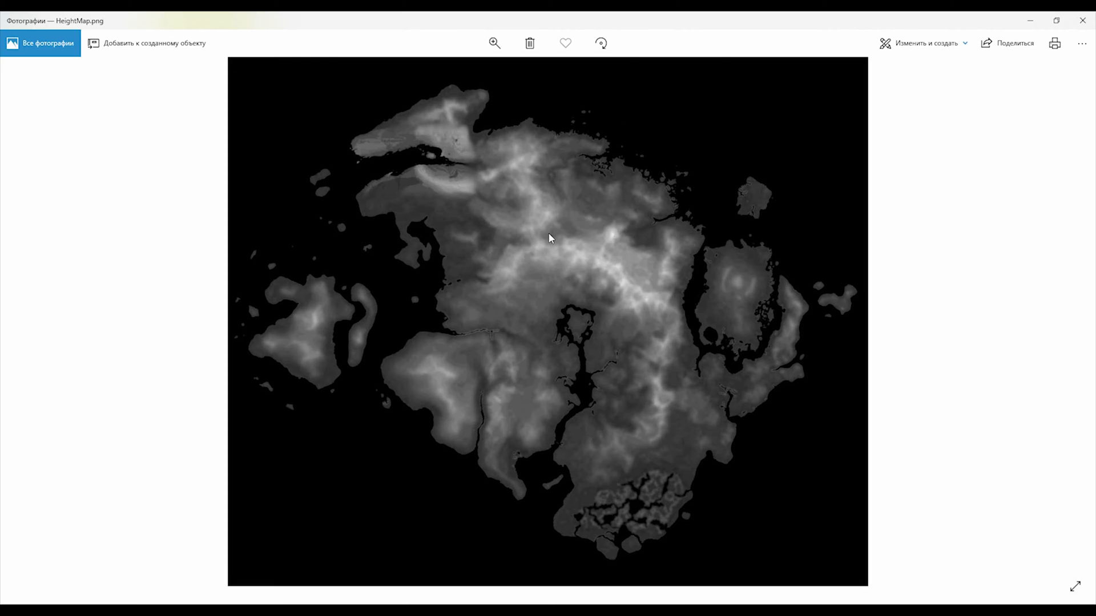
mouse_move(441, 66)
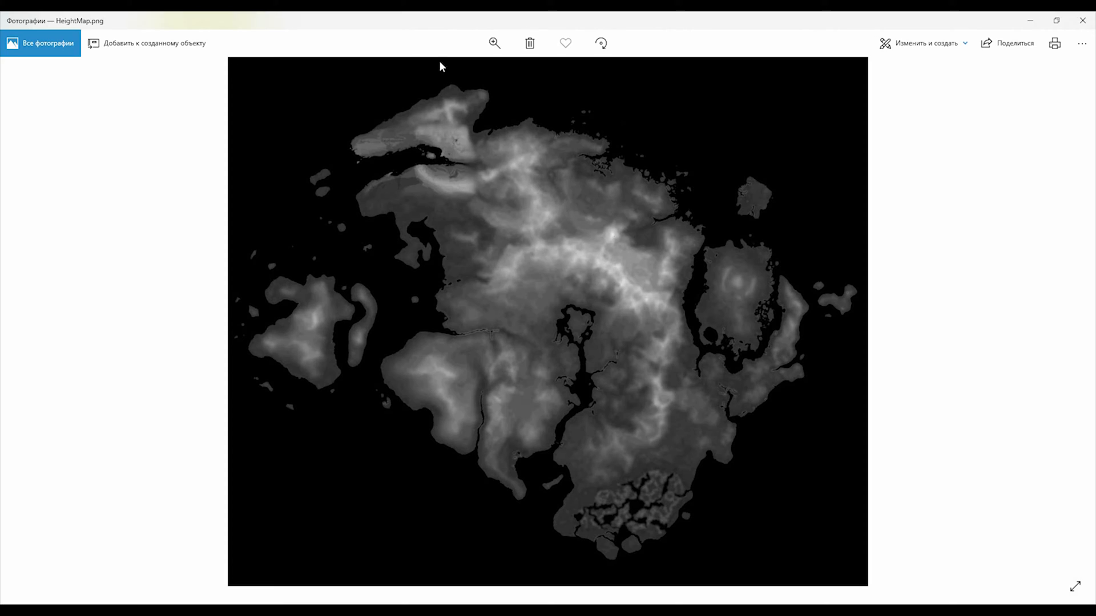
mouse_move(1018, 33)
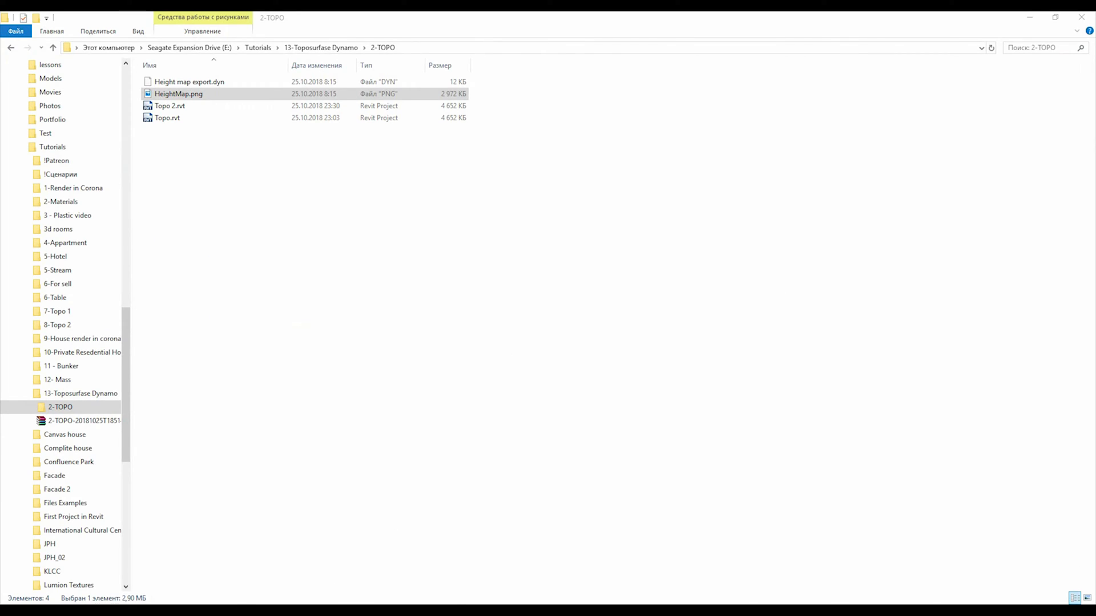
double_click(170, 105)
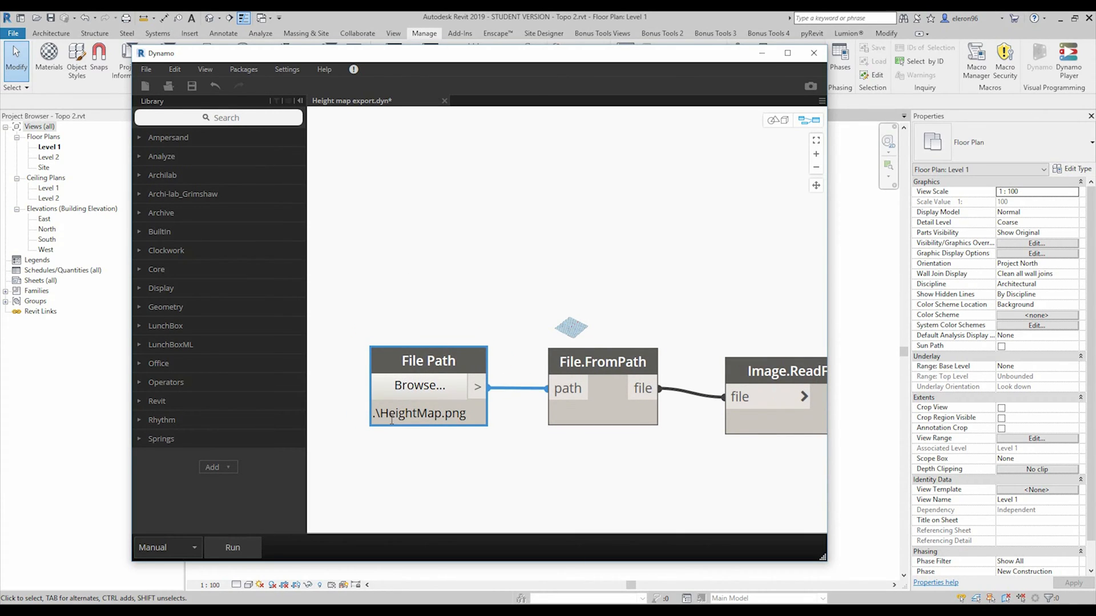
double_click(419, 413)
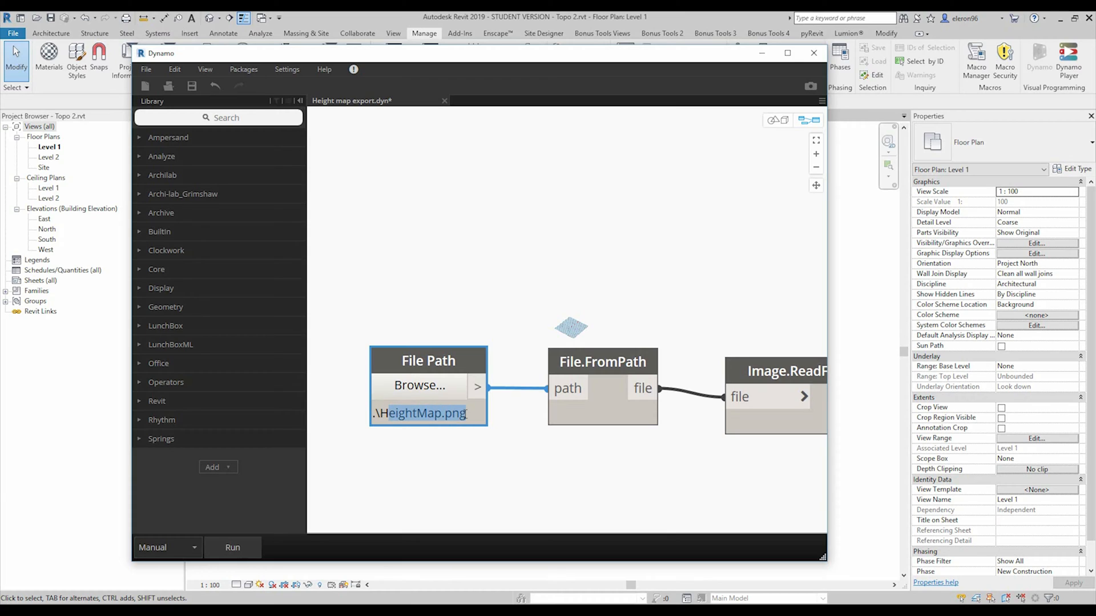
click(471, 351)
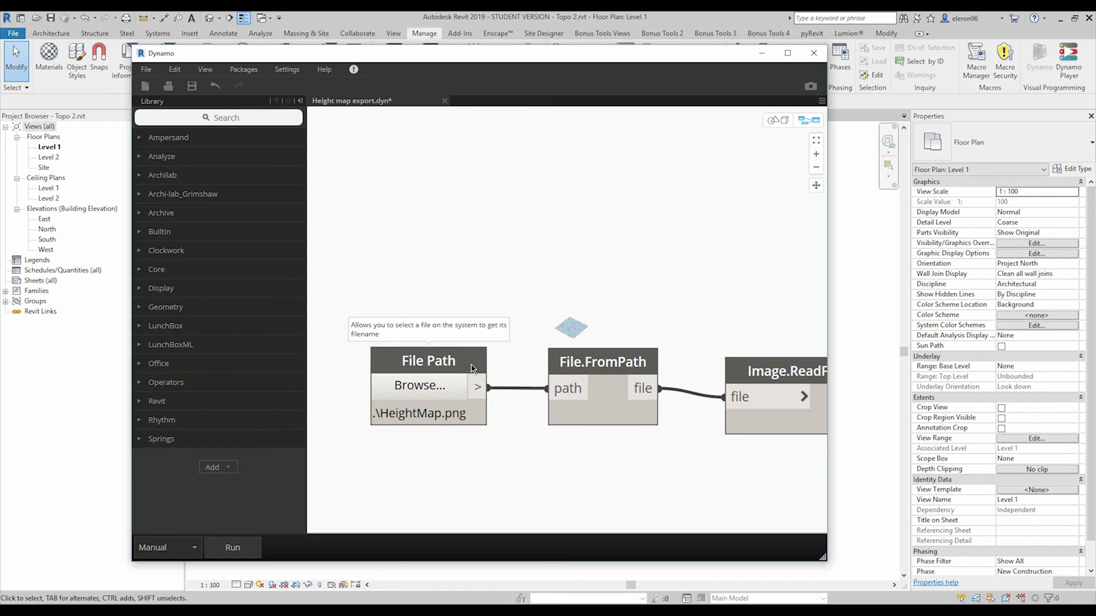
mouse_move(472, 370)
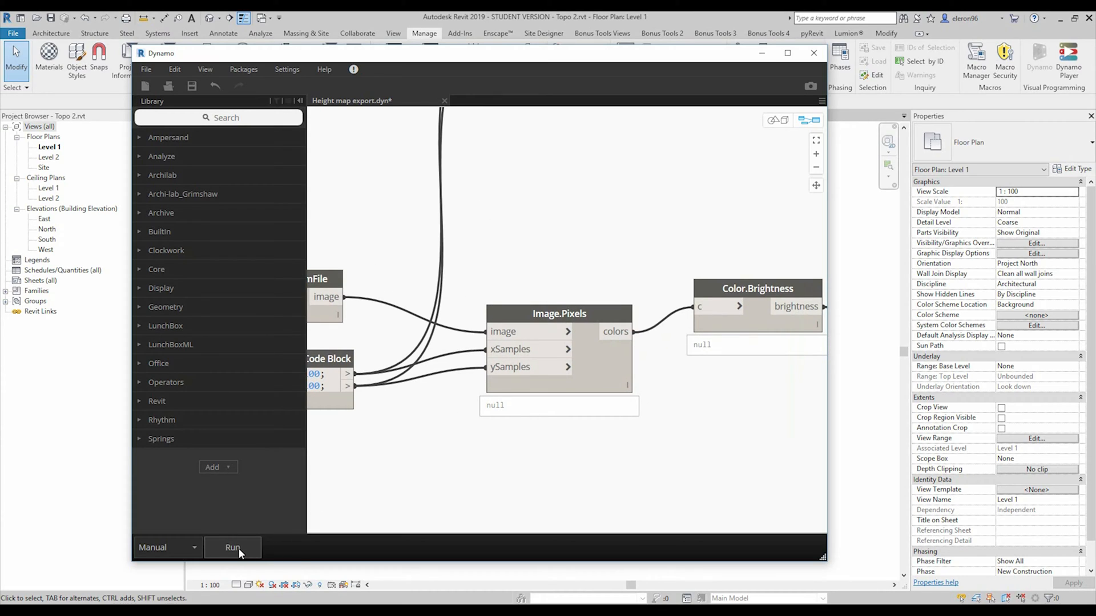
Run the height map graph and view the pixel colour result lists
click(233, 546)
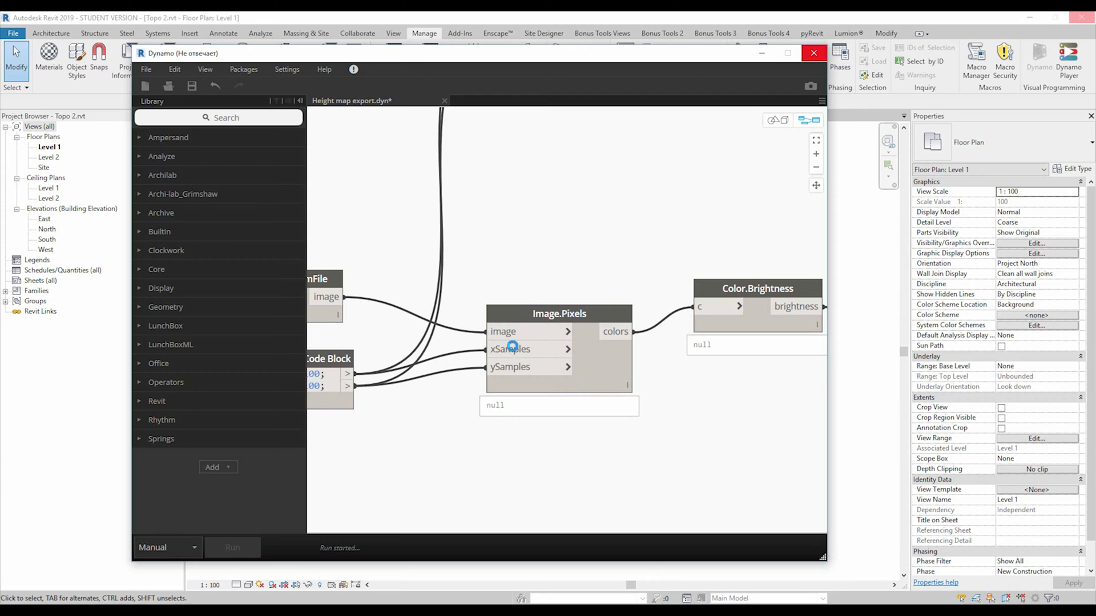
click(233, 546)
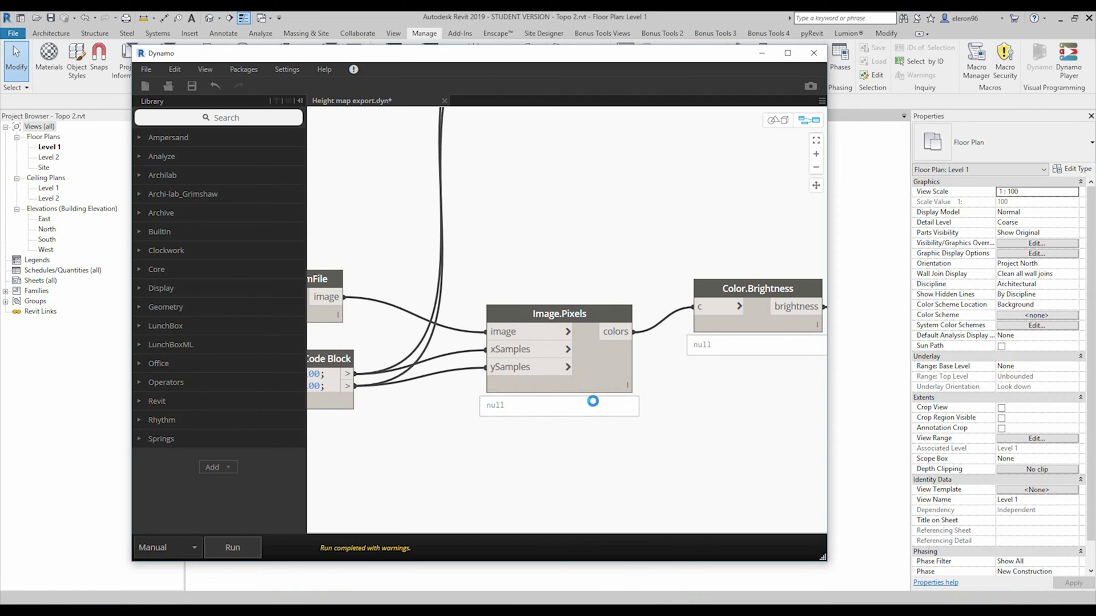
click(232, 547)
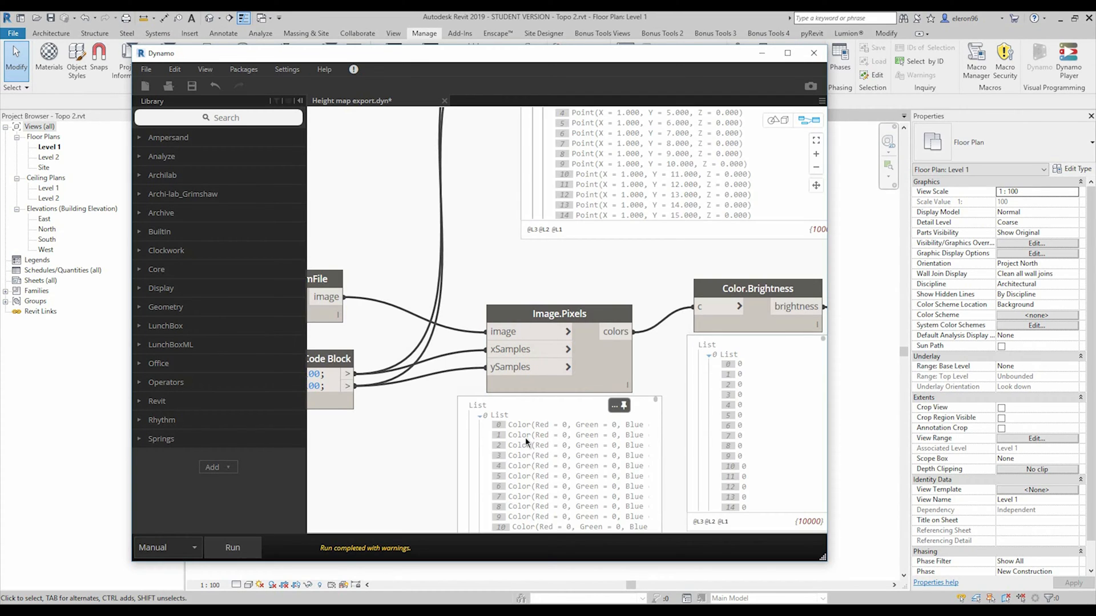
mouse_move(605, 433)
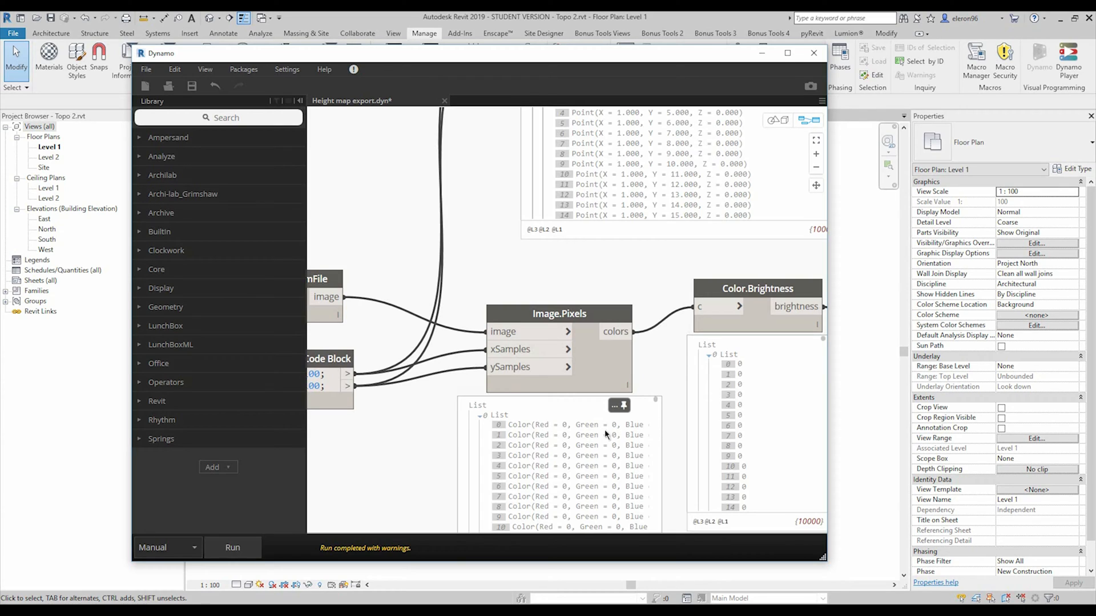
mouse_move(505, 430)
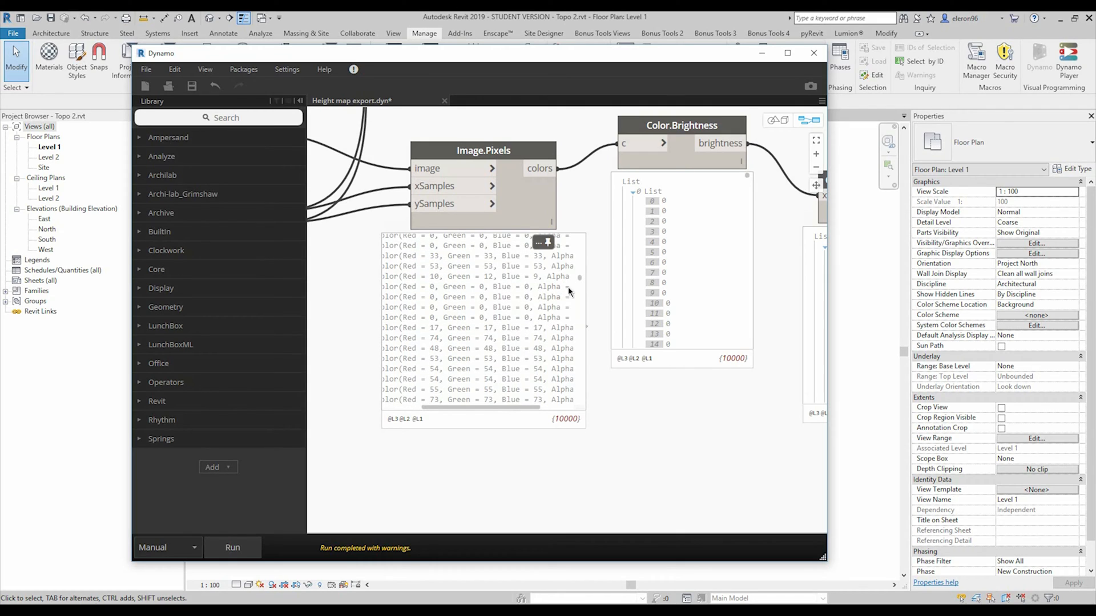
mouse_move(435, 286)
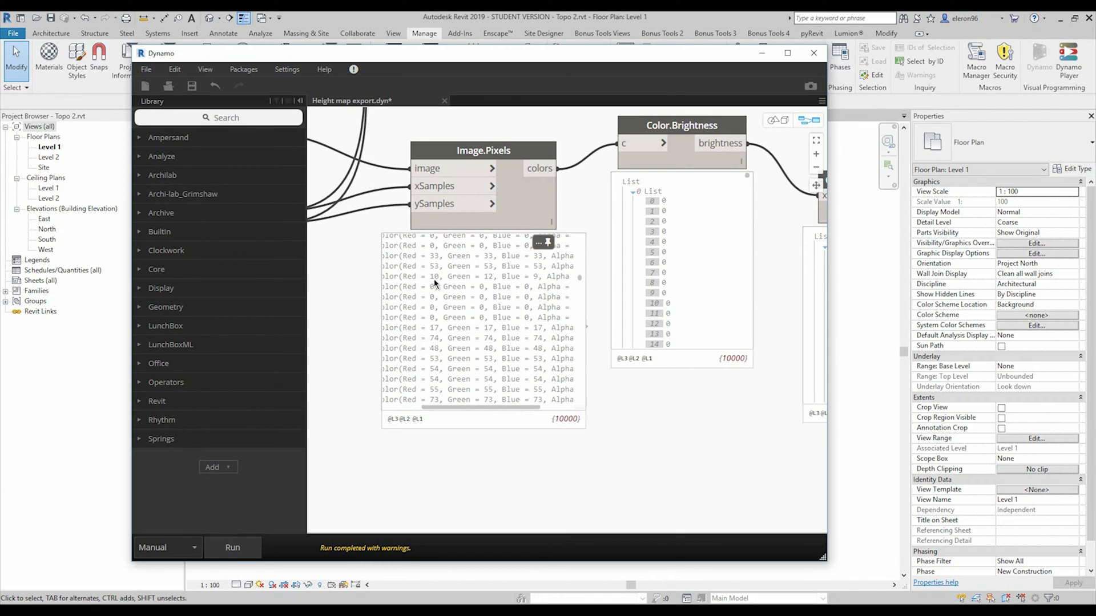
mouse_move(500, 285)
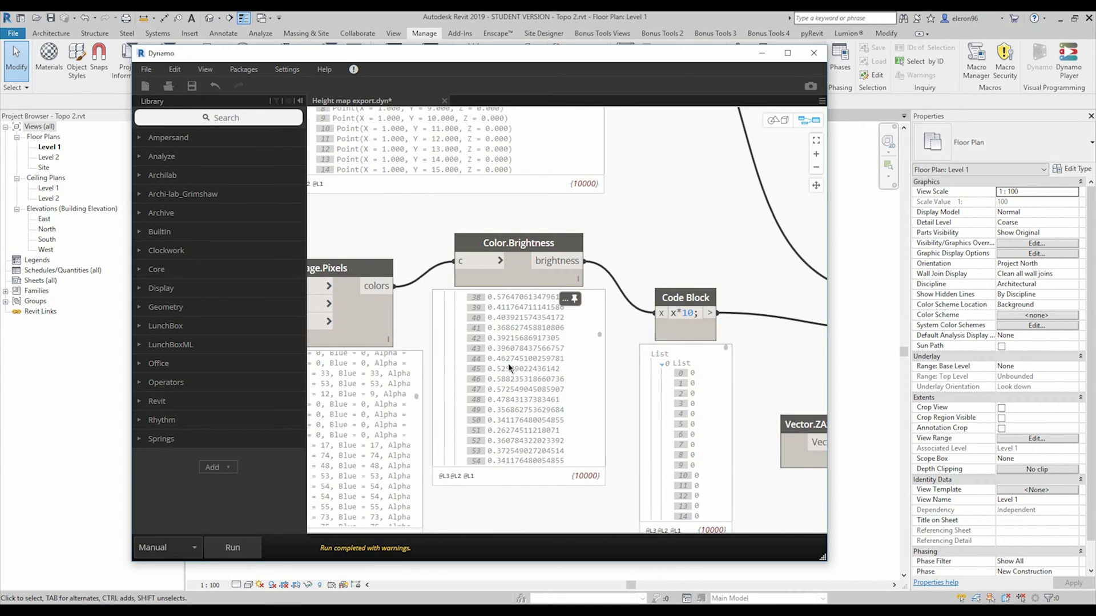
mouse_move(513, 369)
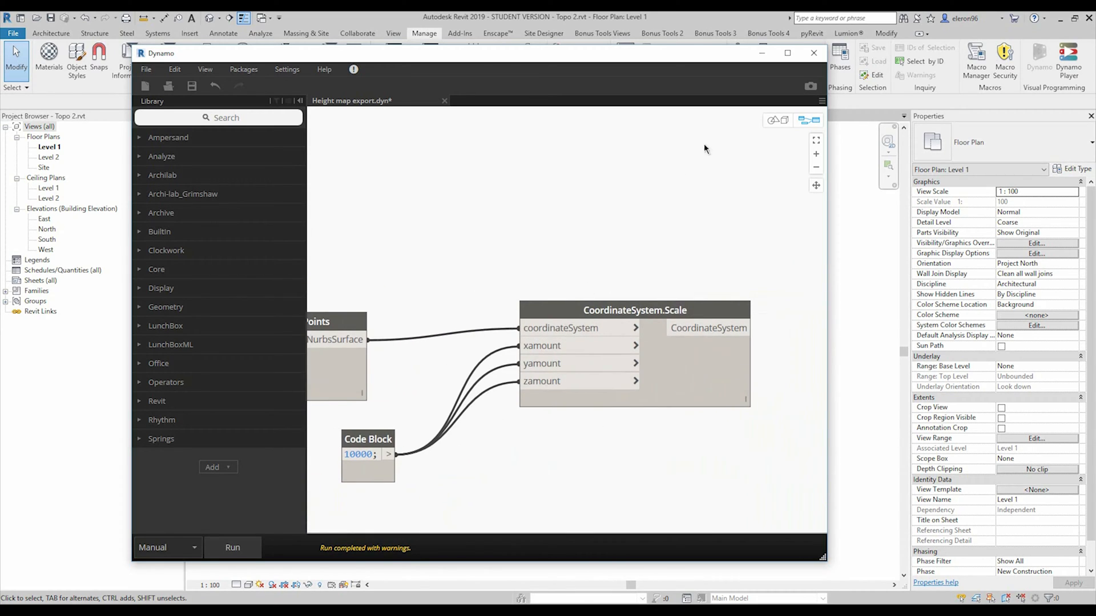
mouse_move(249, 546)
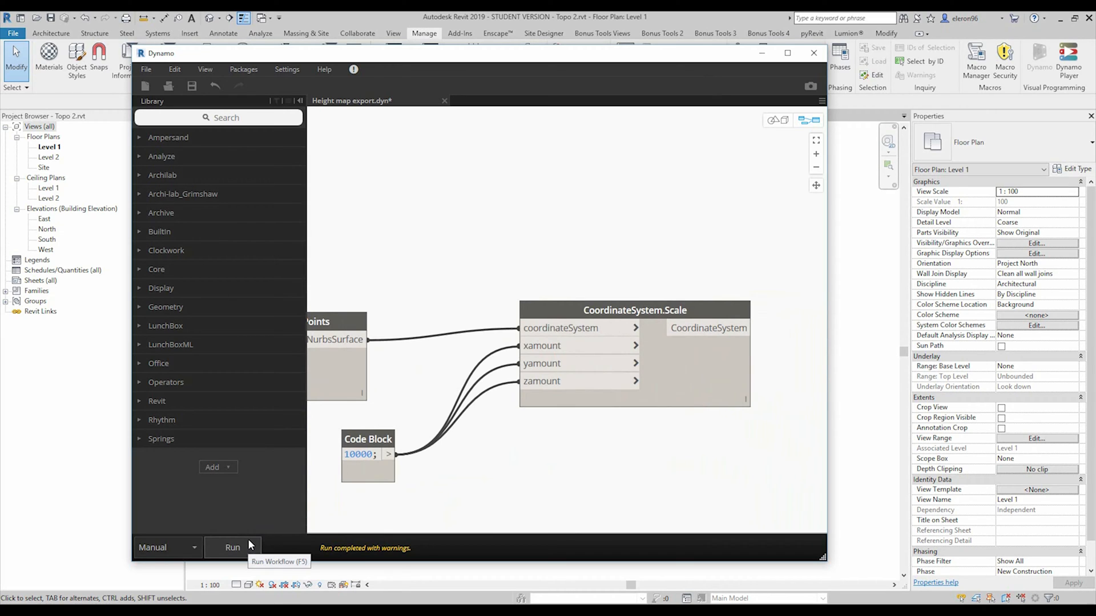
mouse_move(661, 104)
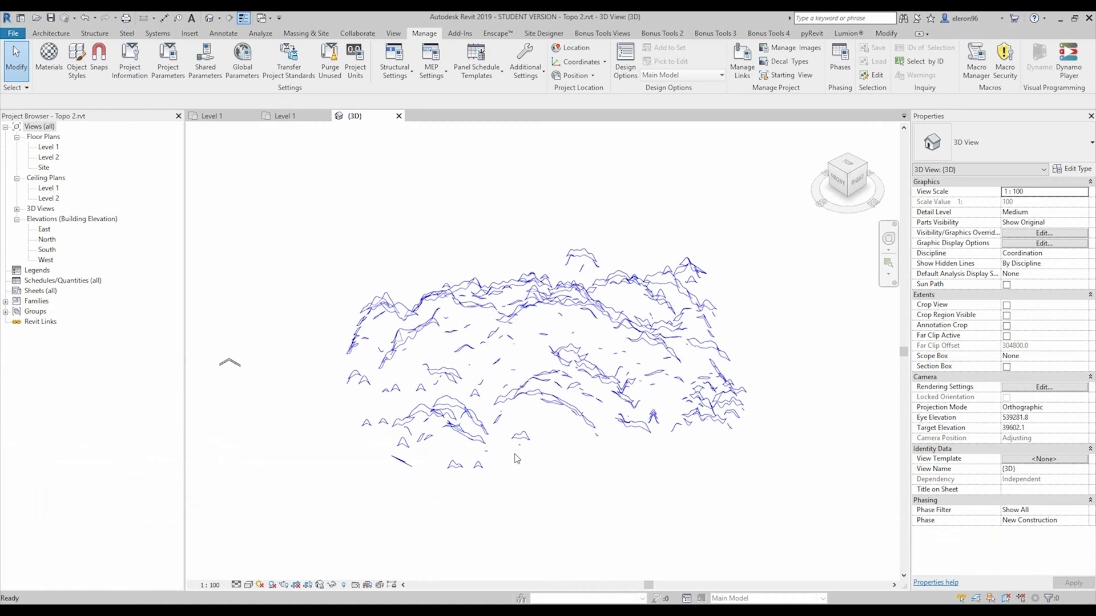
Set the 3D view's visual style to Realistic to shade the terrain surface
click(248, 584)
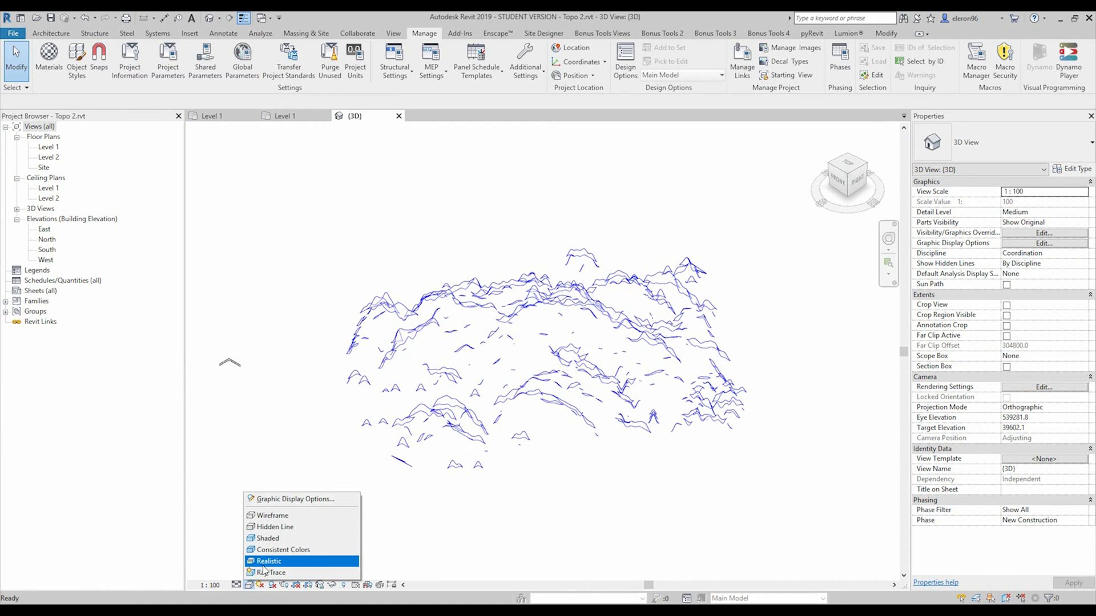
click(268, 562)
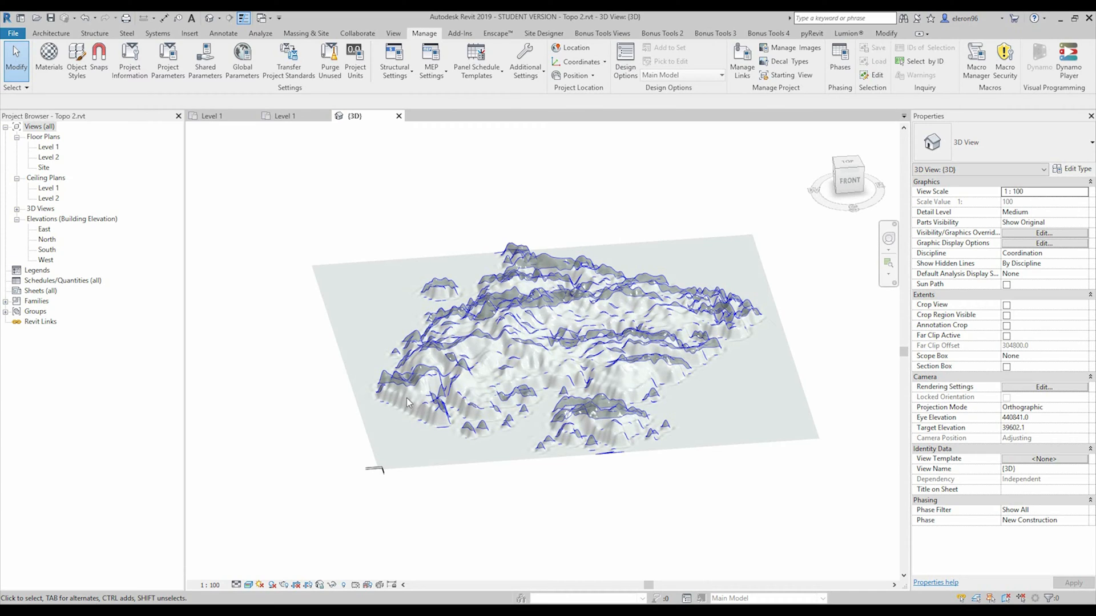
mouse_move(411, 402)
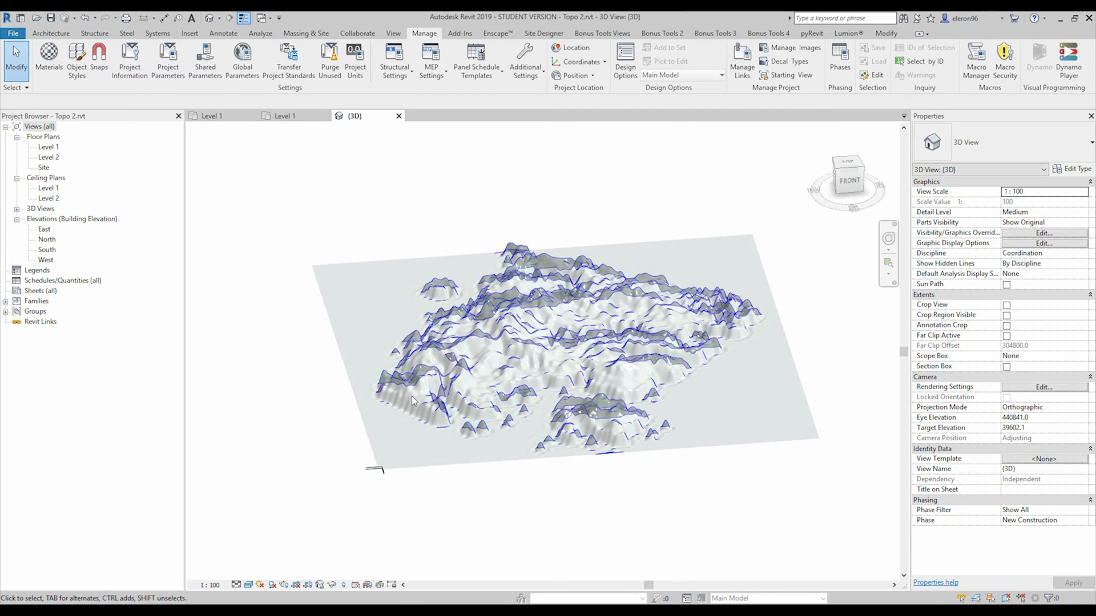
mouse_move(454, 408)
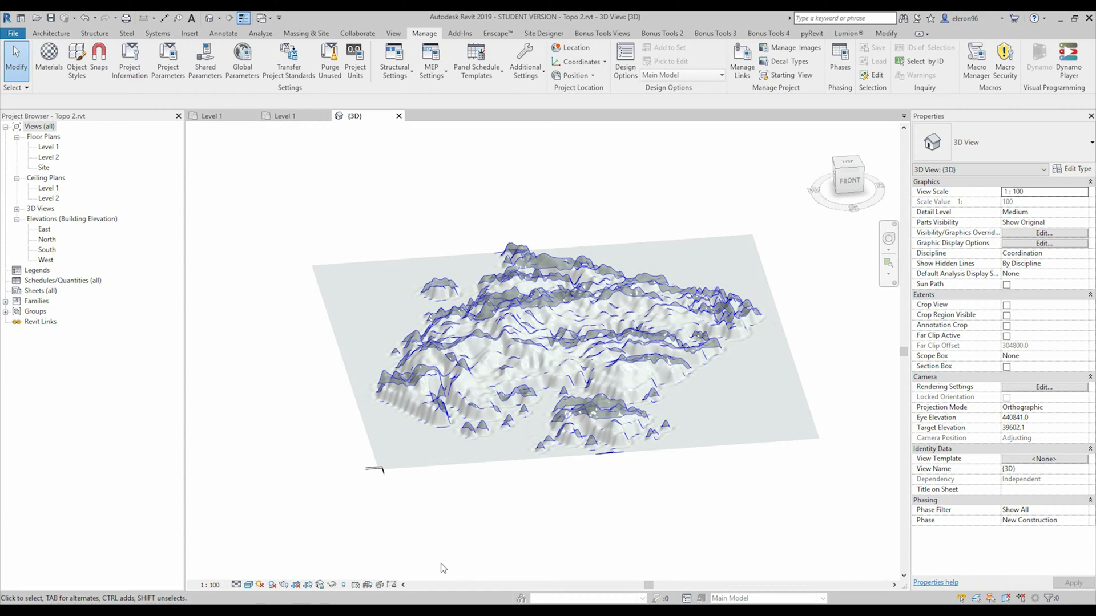
mouse_move(419, 601)
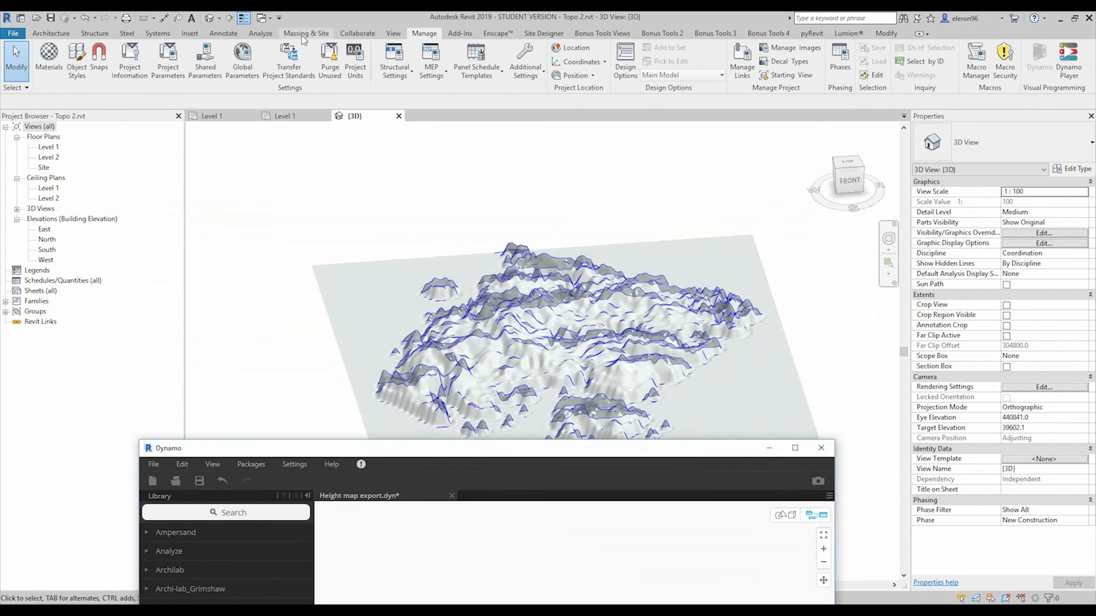
Feed the Geometry.Translate output into the Python Script node and rerun the graph
click(306, 33)
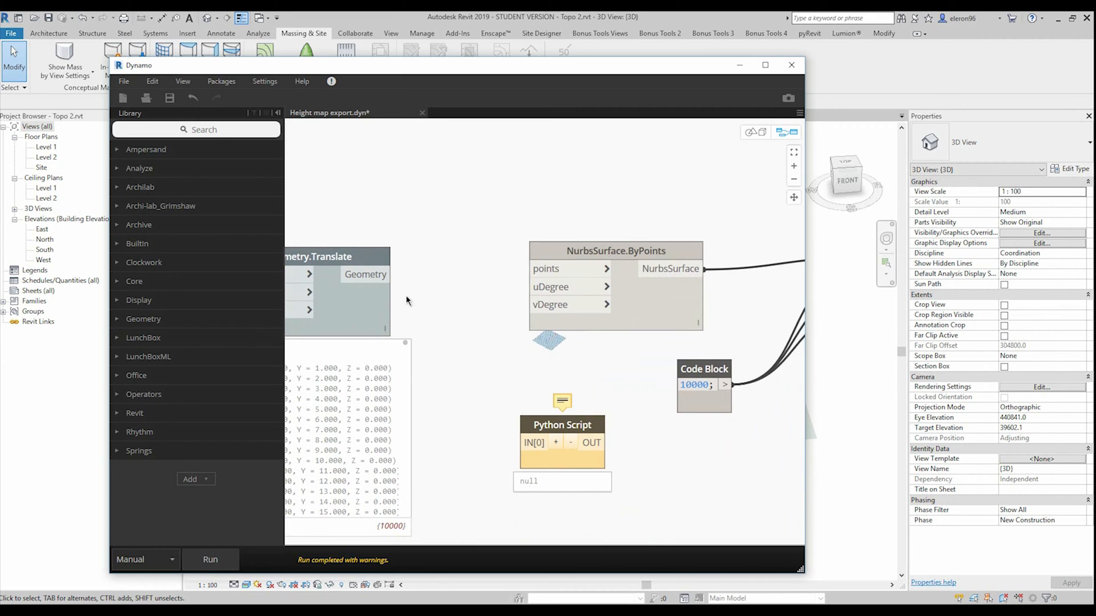
mouse_move(435, 275)
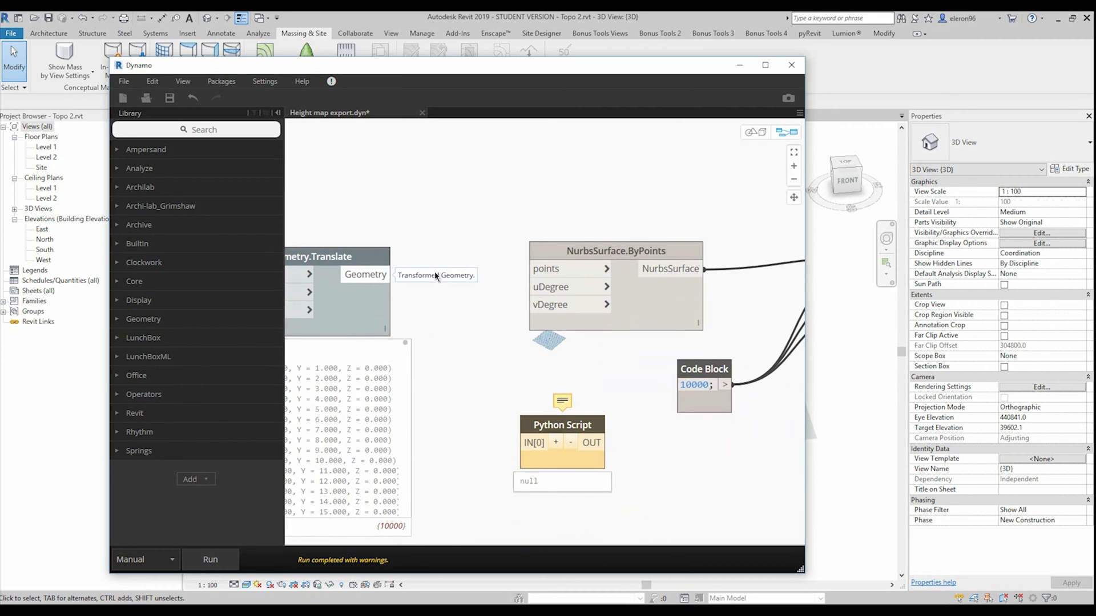
mouse_move(355, 288)
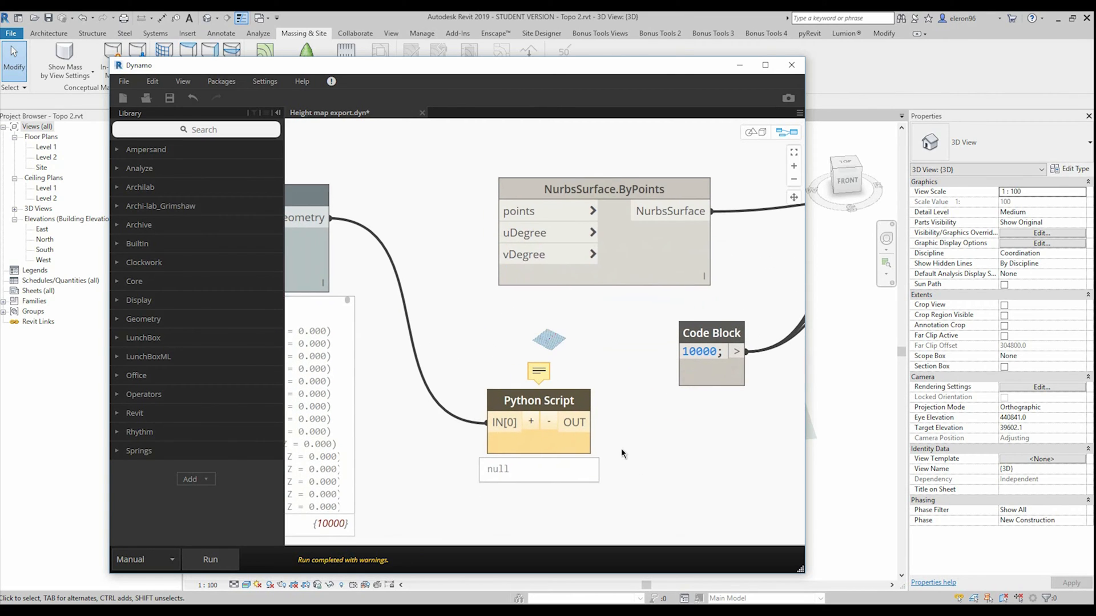
double_click(537, 400)
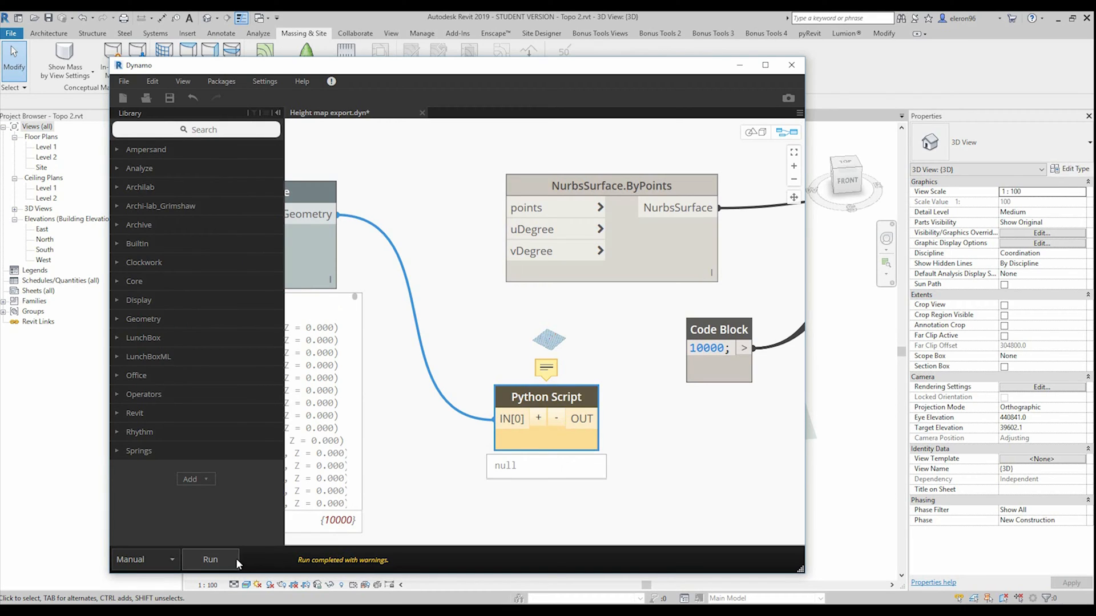
click(210, 559)
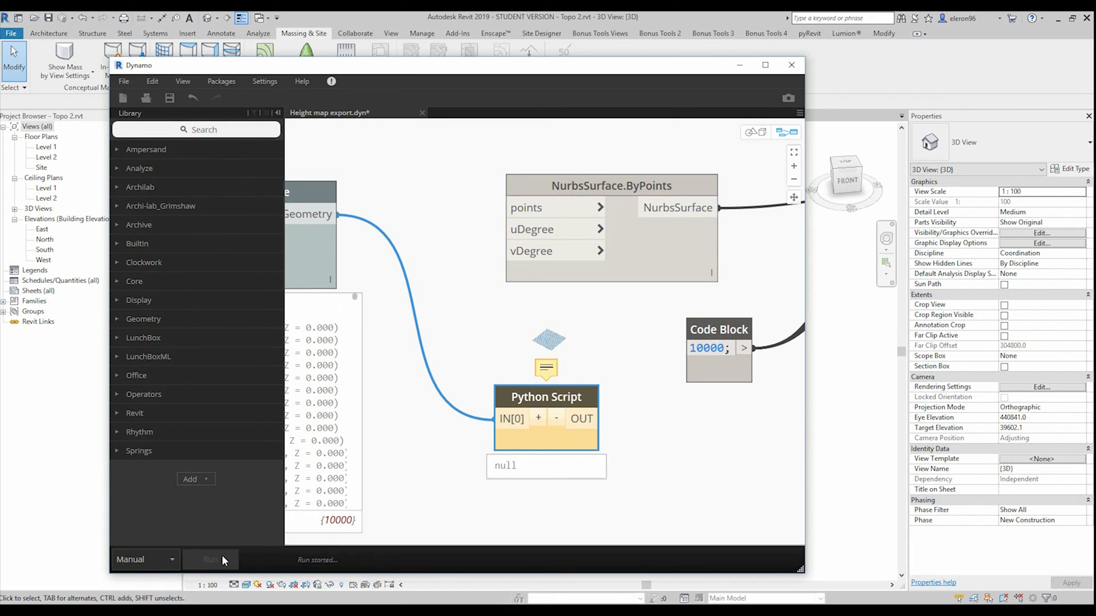
click(210, 559)
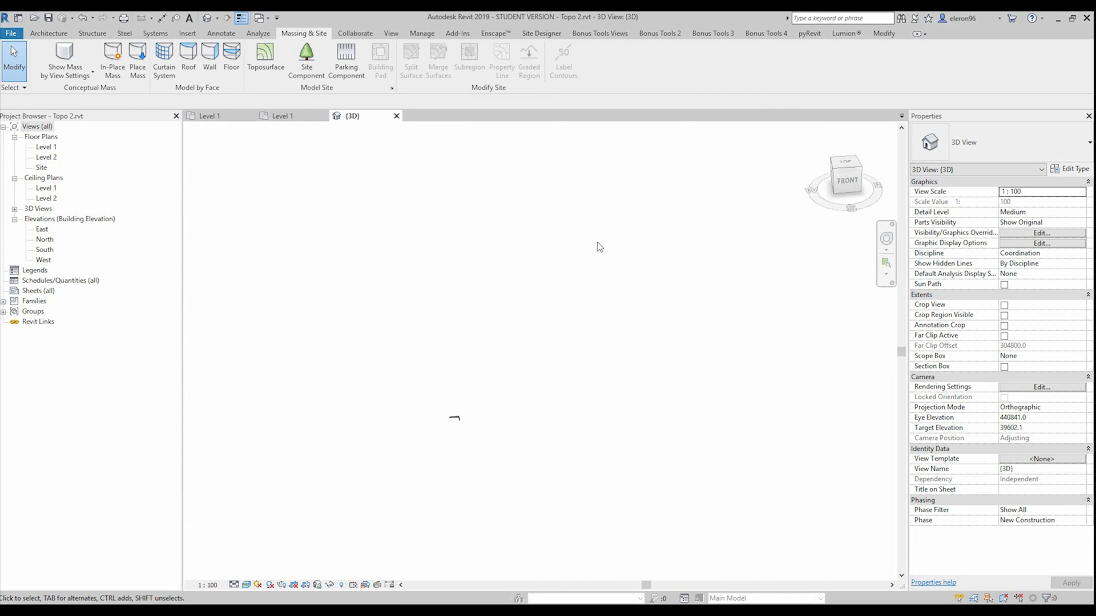
mouse_move(533, 413)
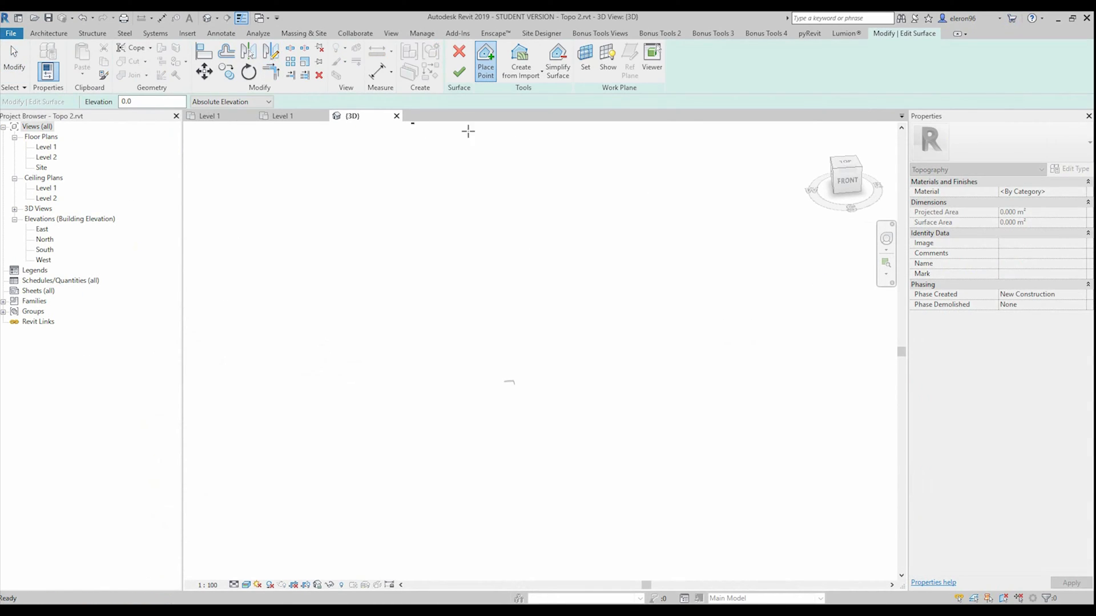
mouse_move(521, 61)
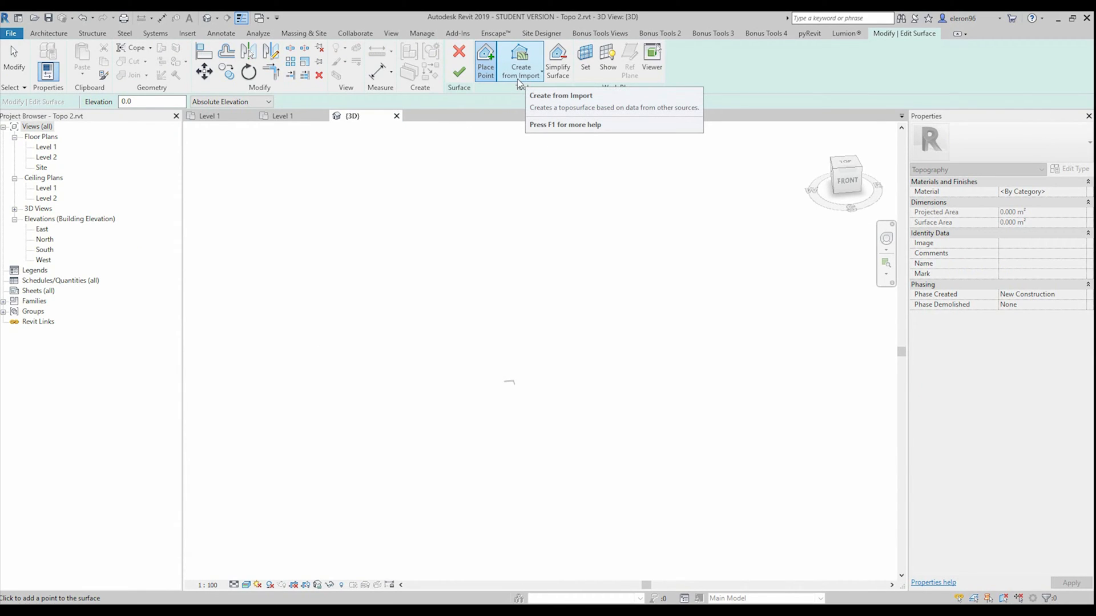
Start a toposurface via Create from Import > Specify Points File
click(520, 60)
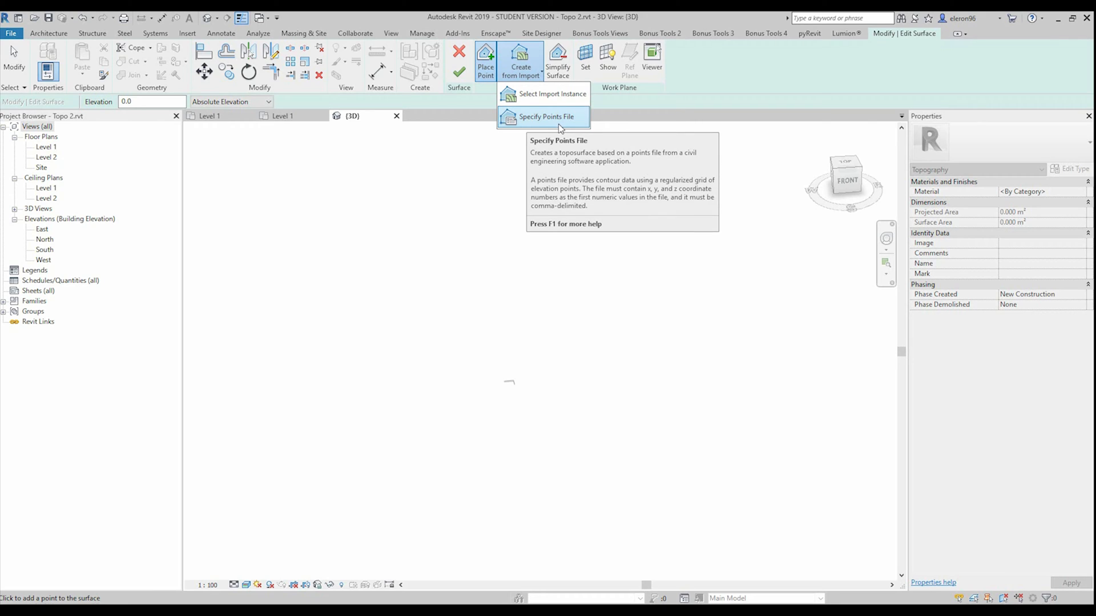
click(547, 117)
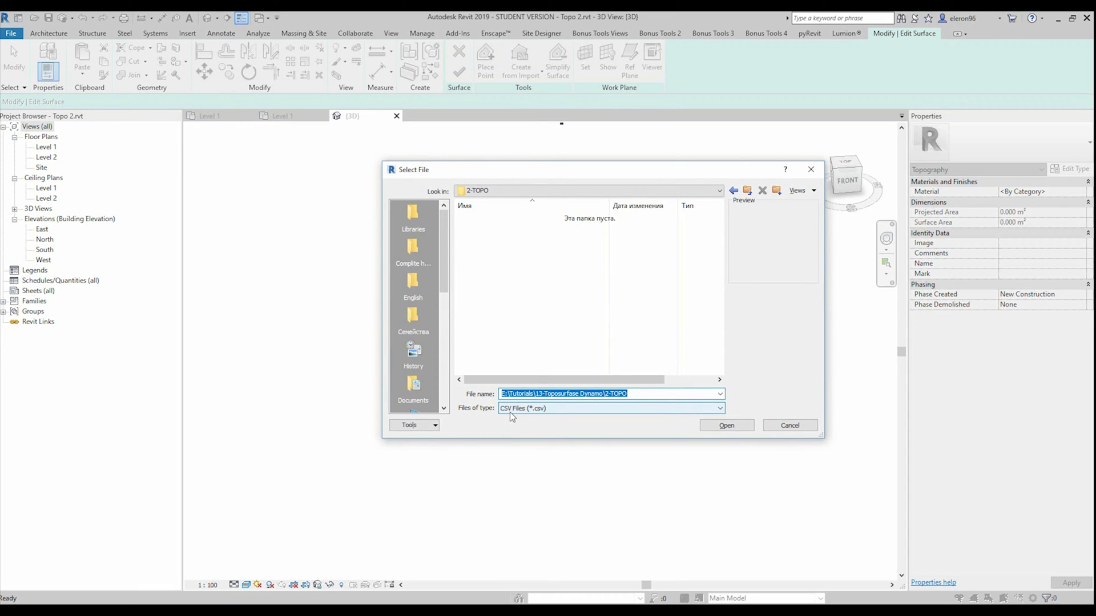
Build the toposurface from the comma-delimited avocado.txt points file with Meters as the unit
click(719, 409)
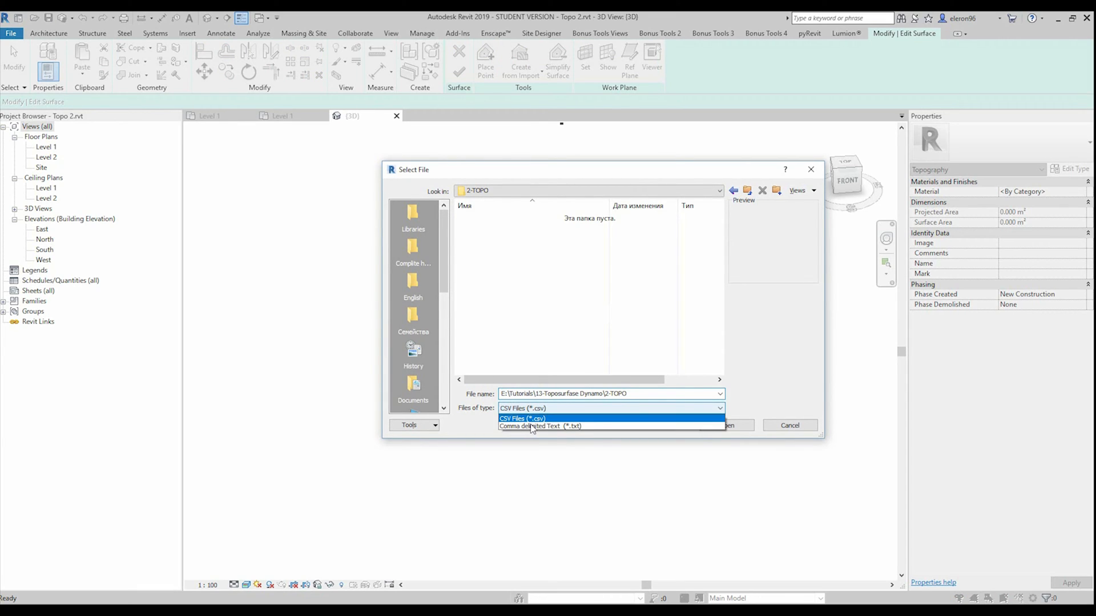
click(540, 426)
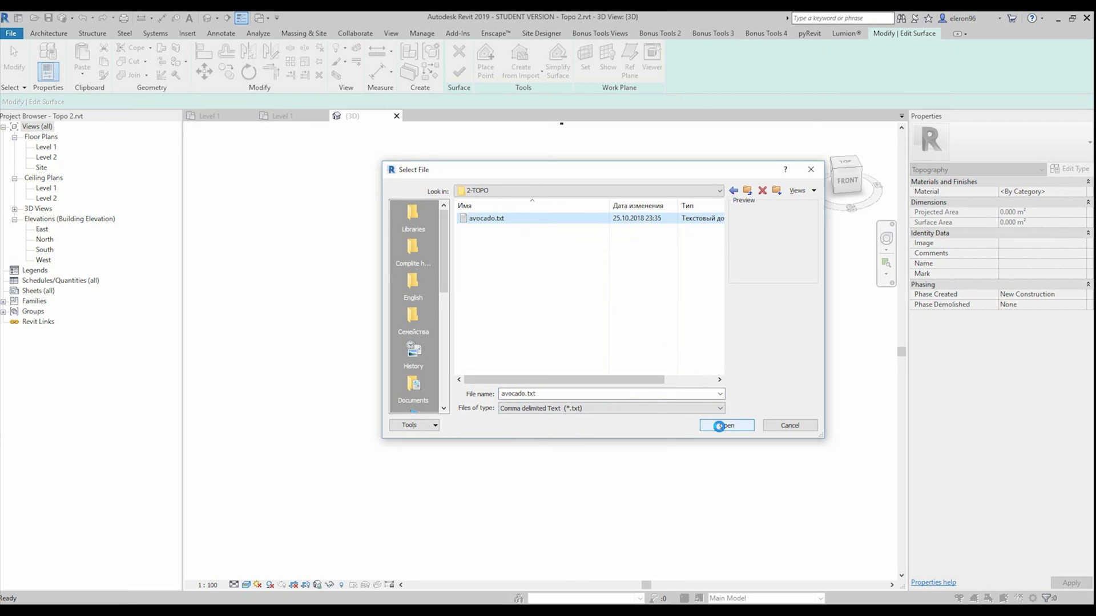
click(726, 425)
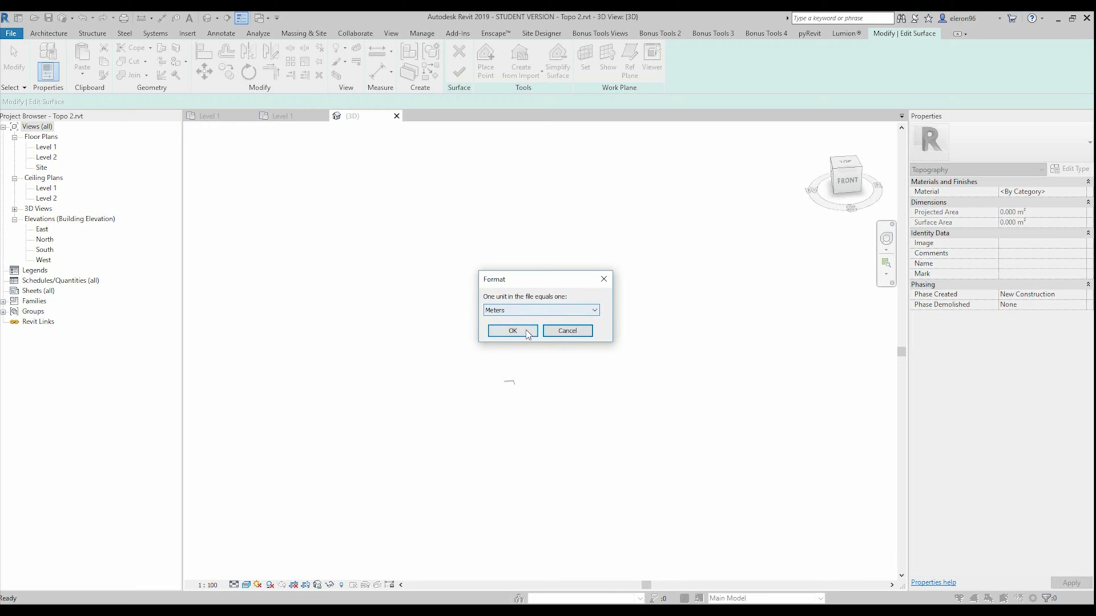
click(540, 309)
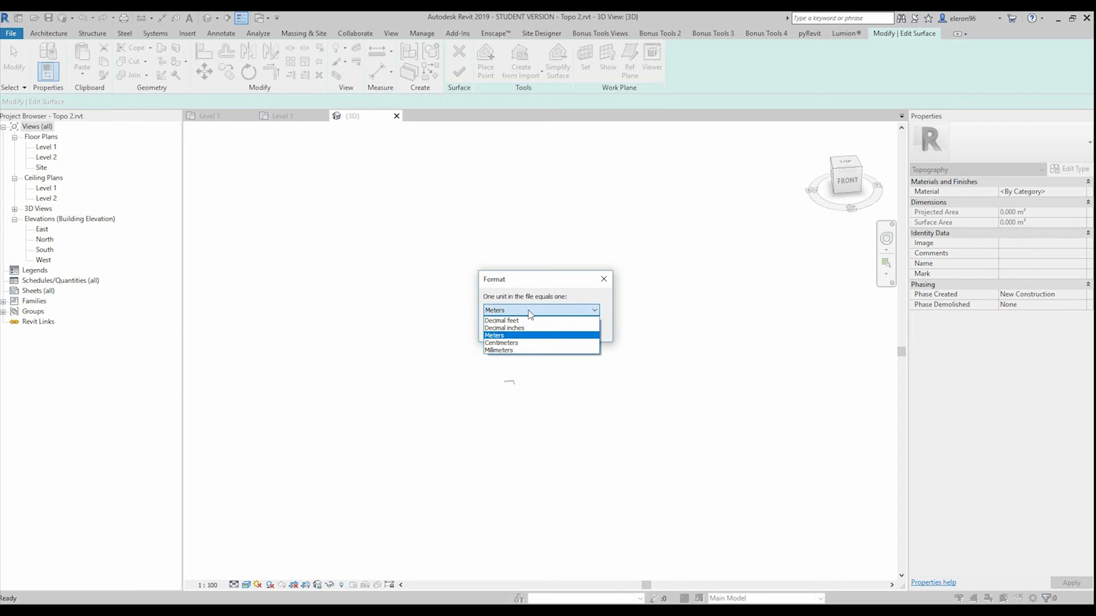
click(494, 335)
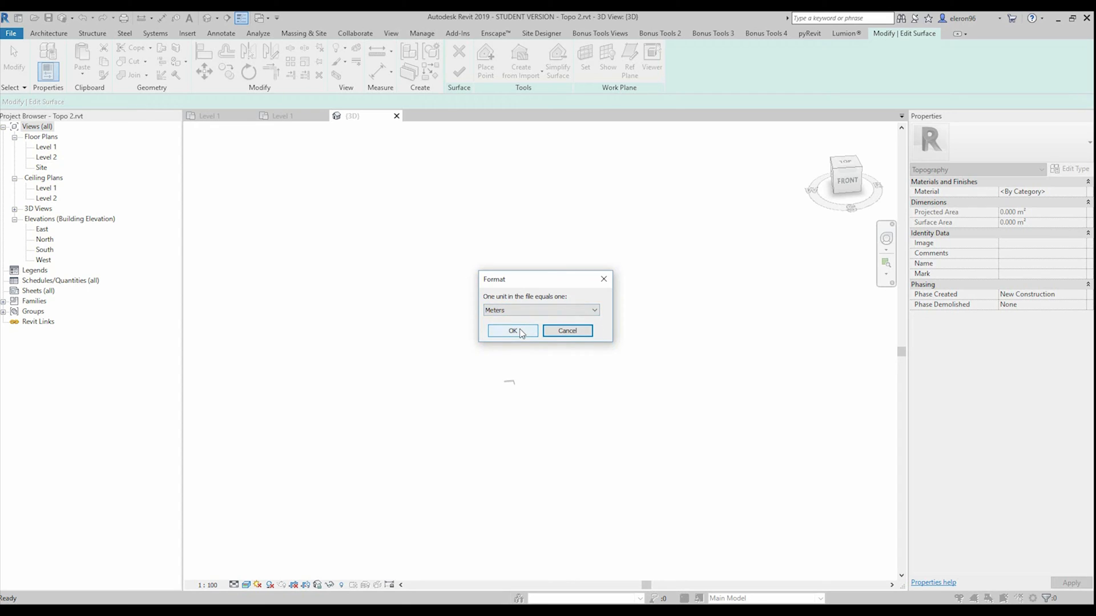
click(512, 331)
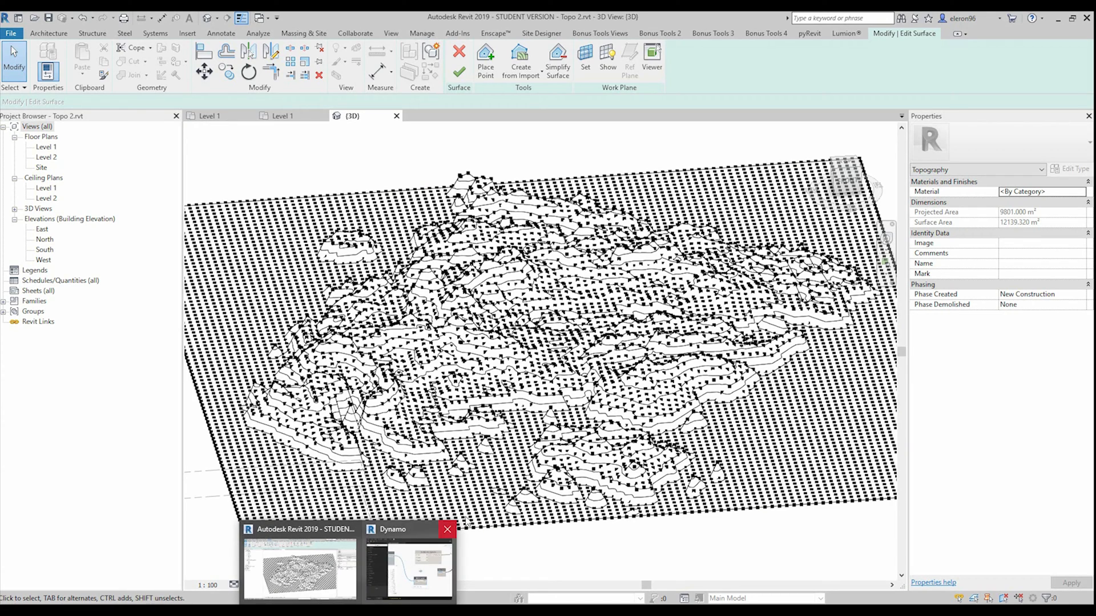
Close Dynamo saving its graph, and save the project while still in edit mode
click(448, 528)
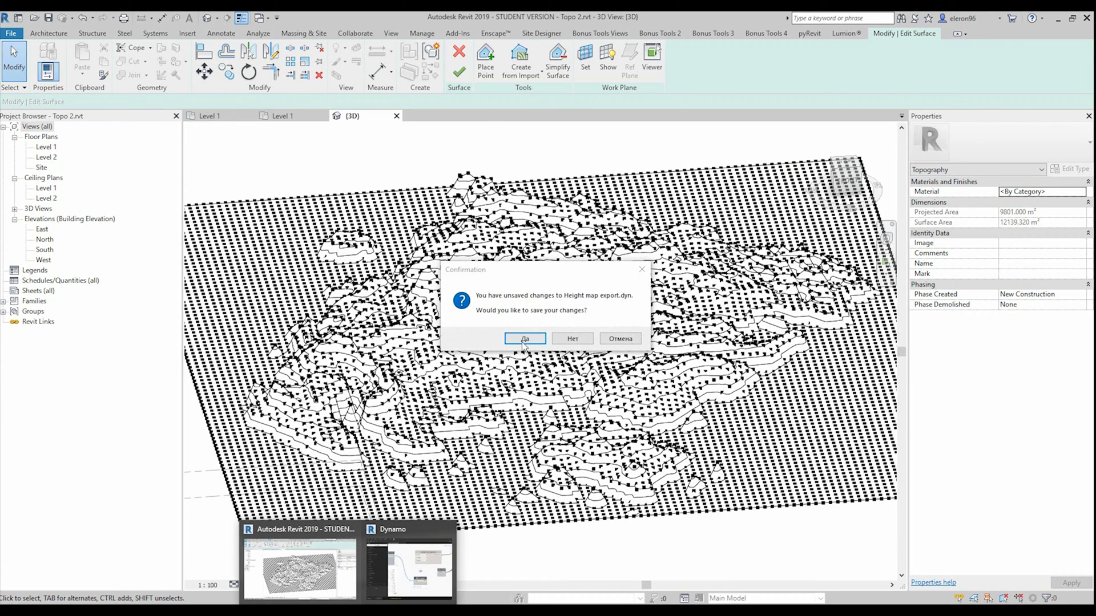
click(523, 339)
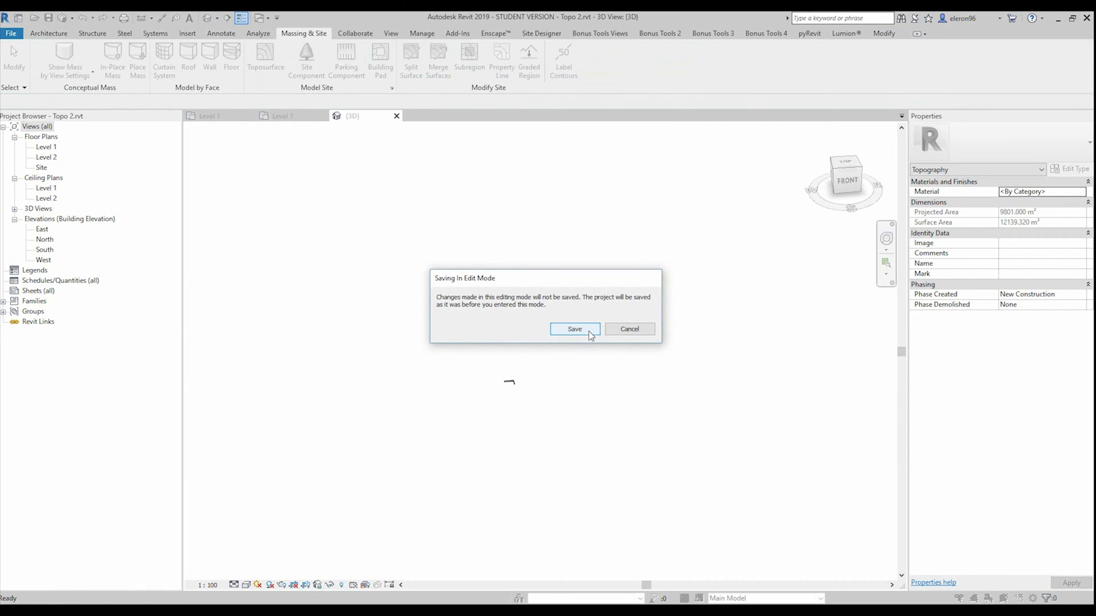
click(574, 329)
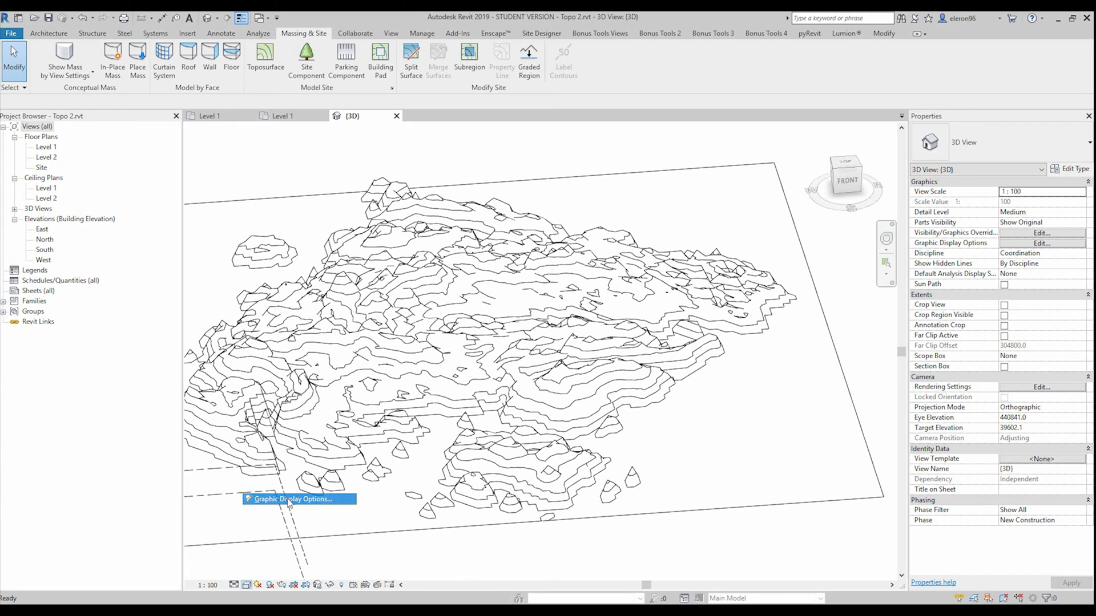
Enable Cast Shadows in the 3D view's Graphic Display Options
click(293, 499)
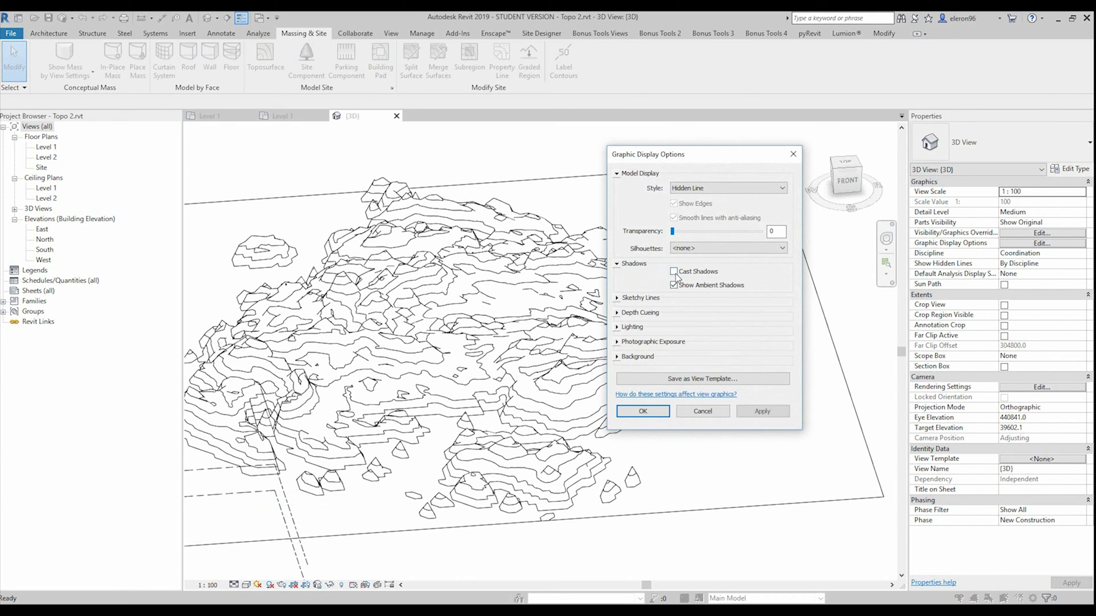
click(641, 411)
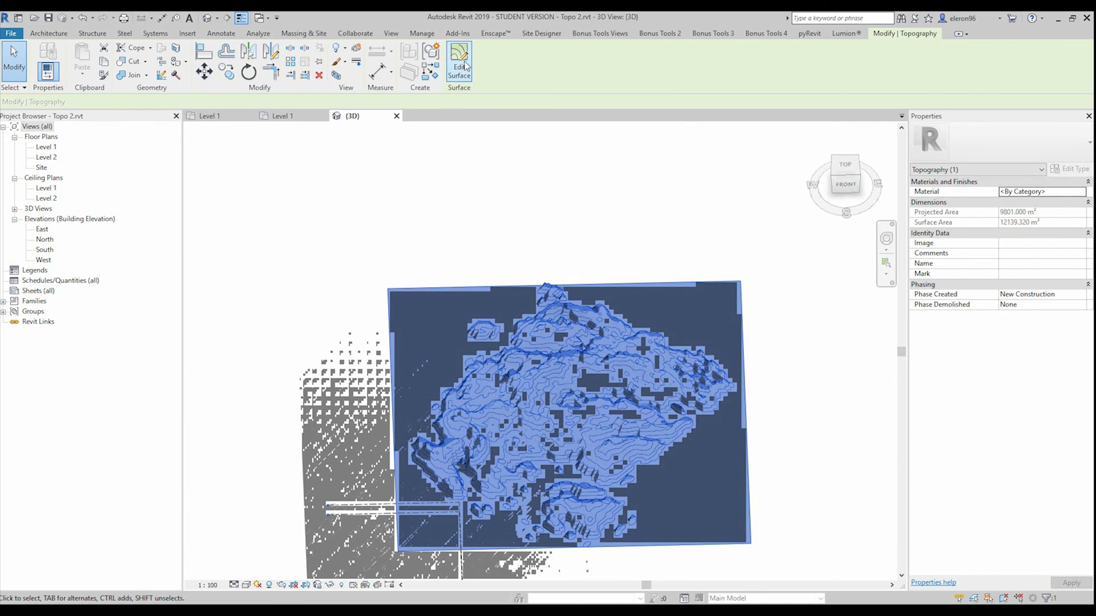
Start a Building Pad boundary sketch on the toposurface from Massing & Site
click(304, 33)
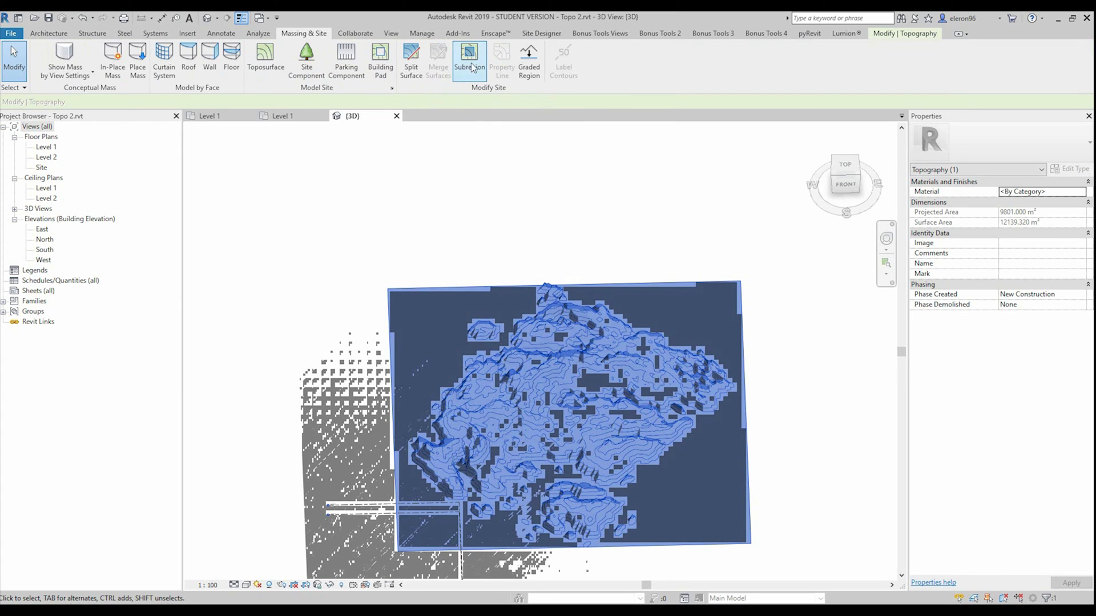
click(469, 59)
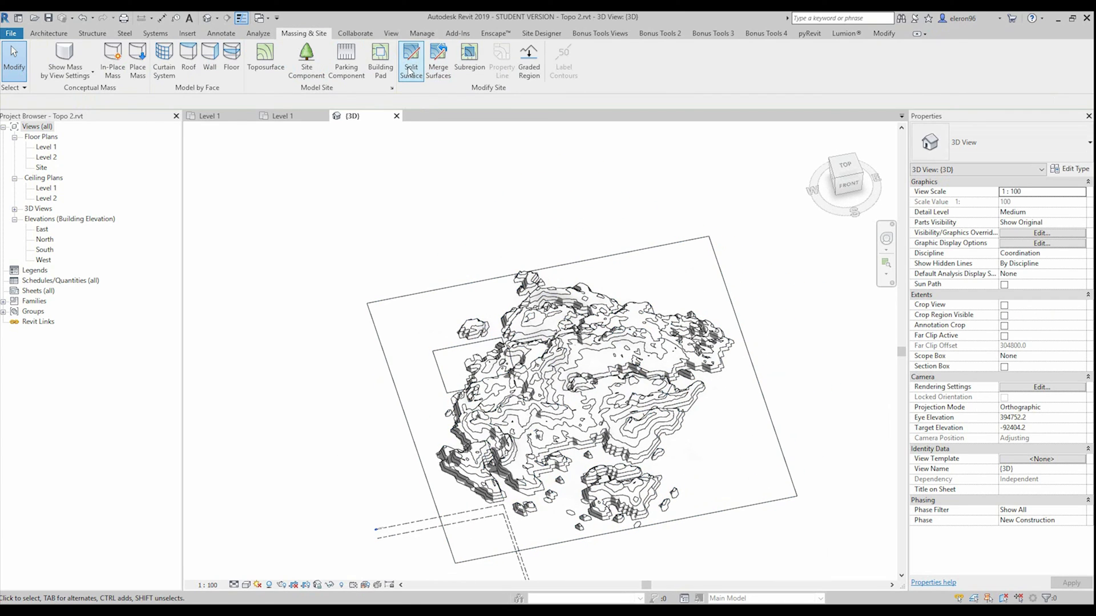
click(380, 59)
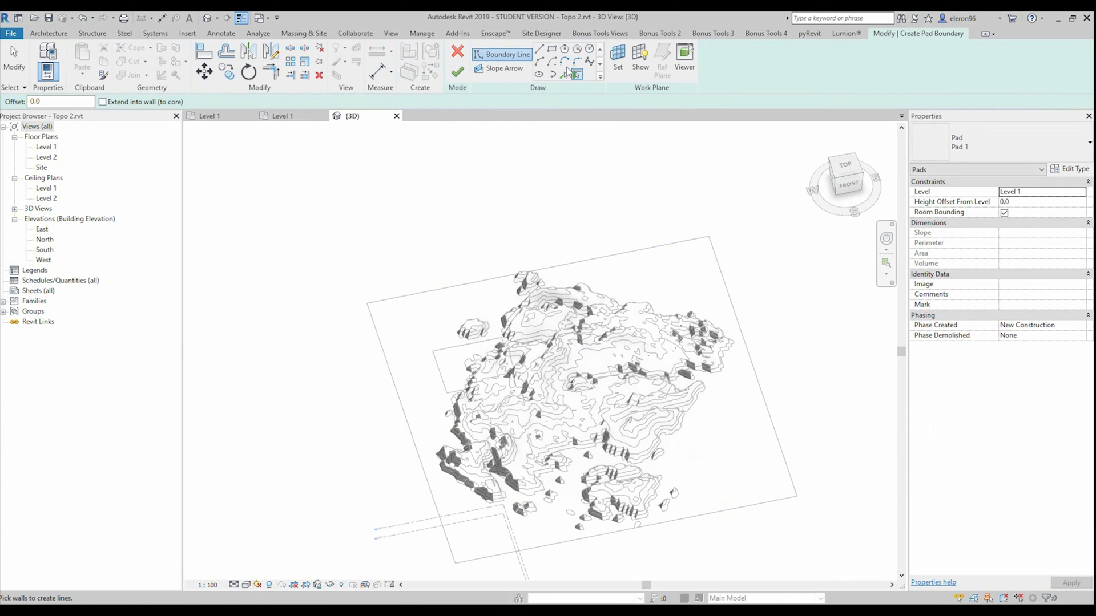